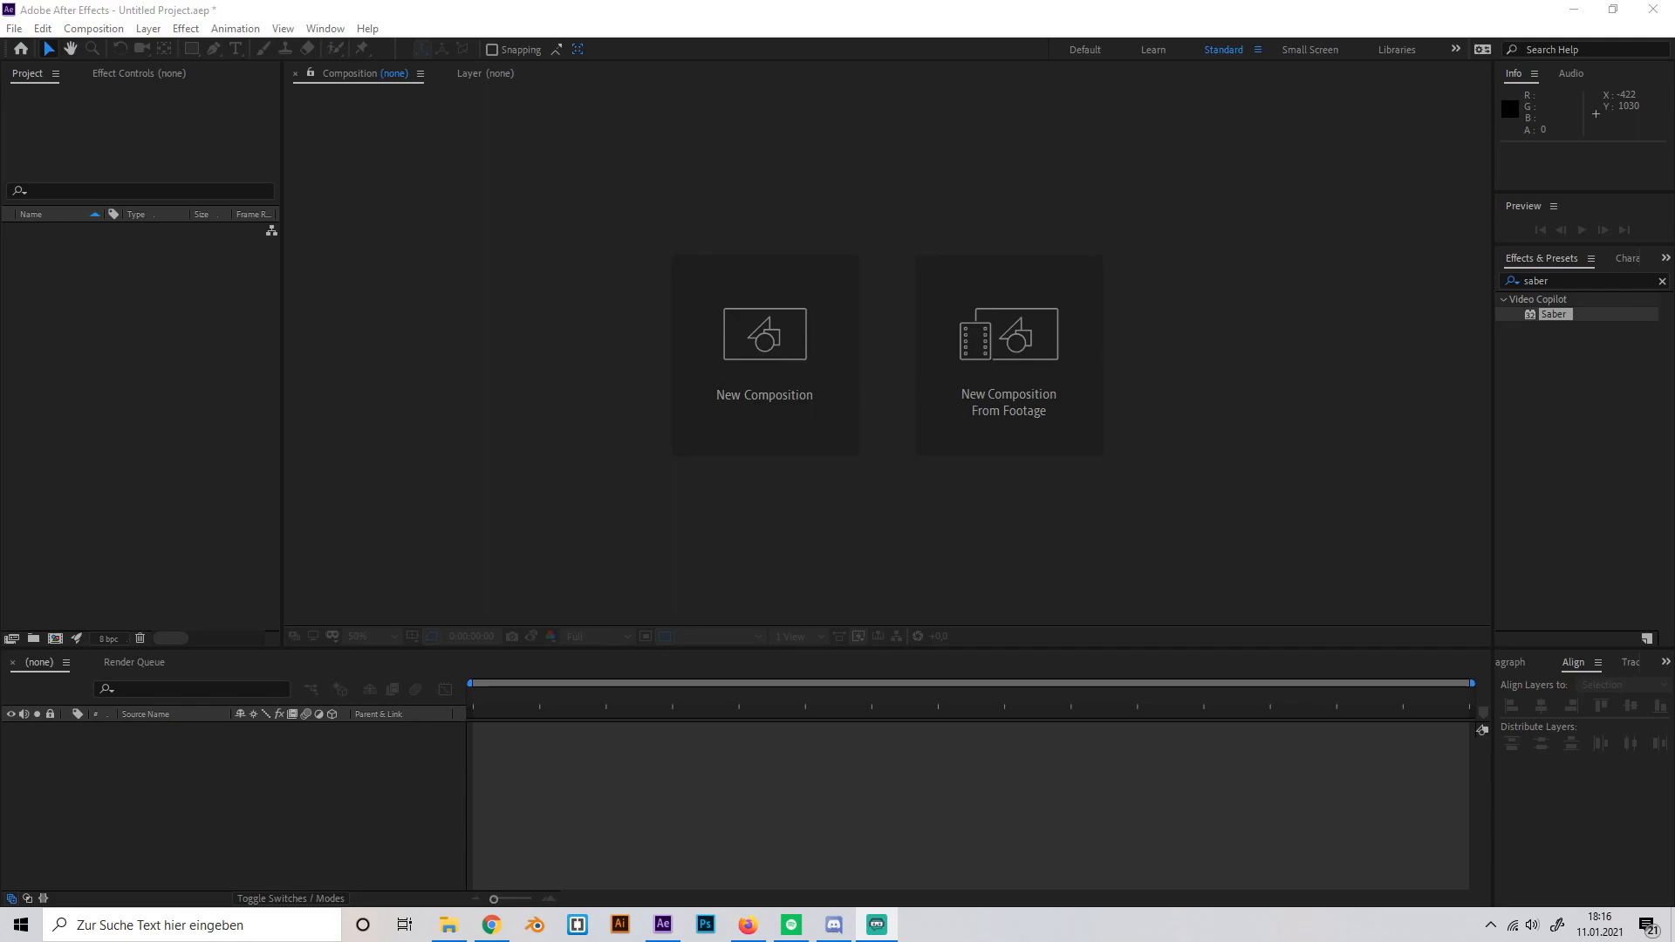
- Bring the Video Copilot Saber plug-in page to the front in the browser
{"action": "left_click", "coordinate": [750, 925]}
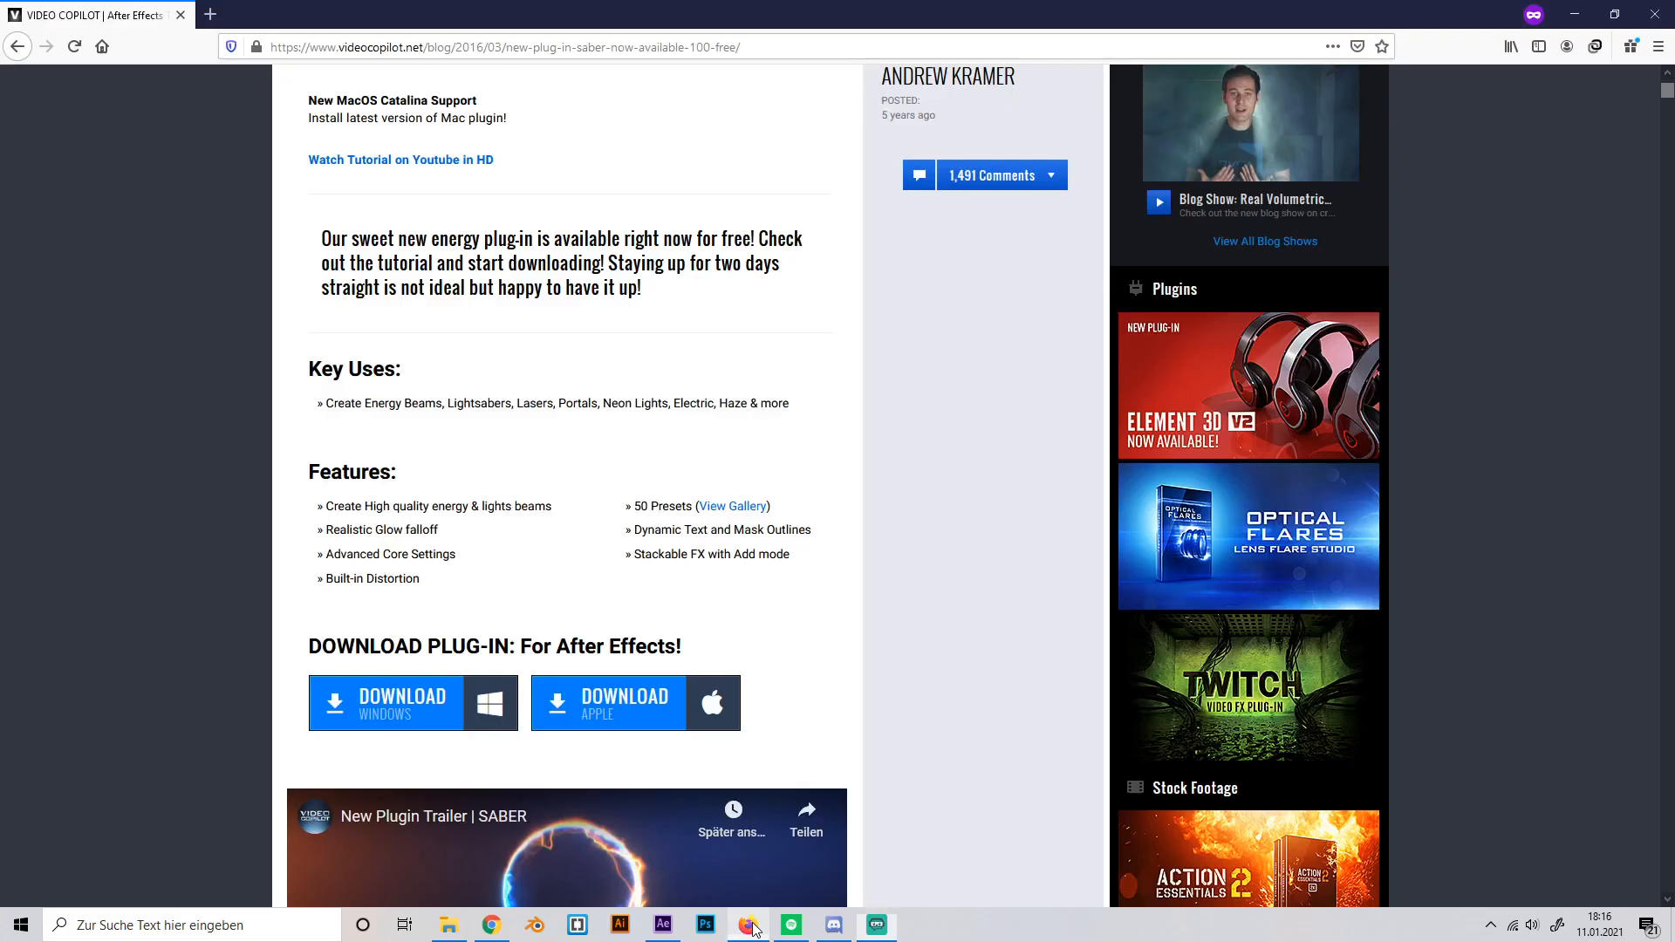
- Scroll through the Saber blog post and download buttons, then return to After Effects
{"action": "scroll", "scroll_direction": "up", "scroll_amount": 3}
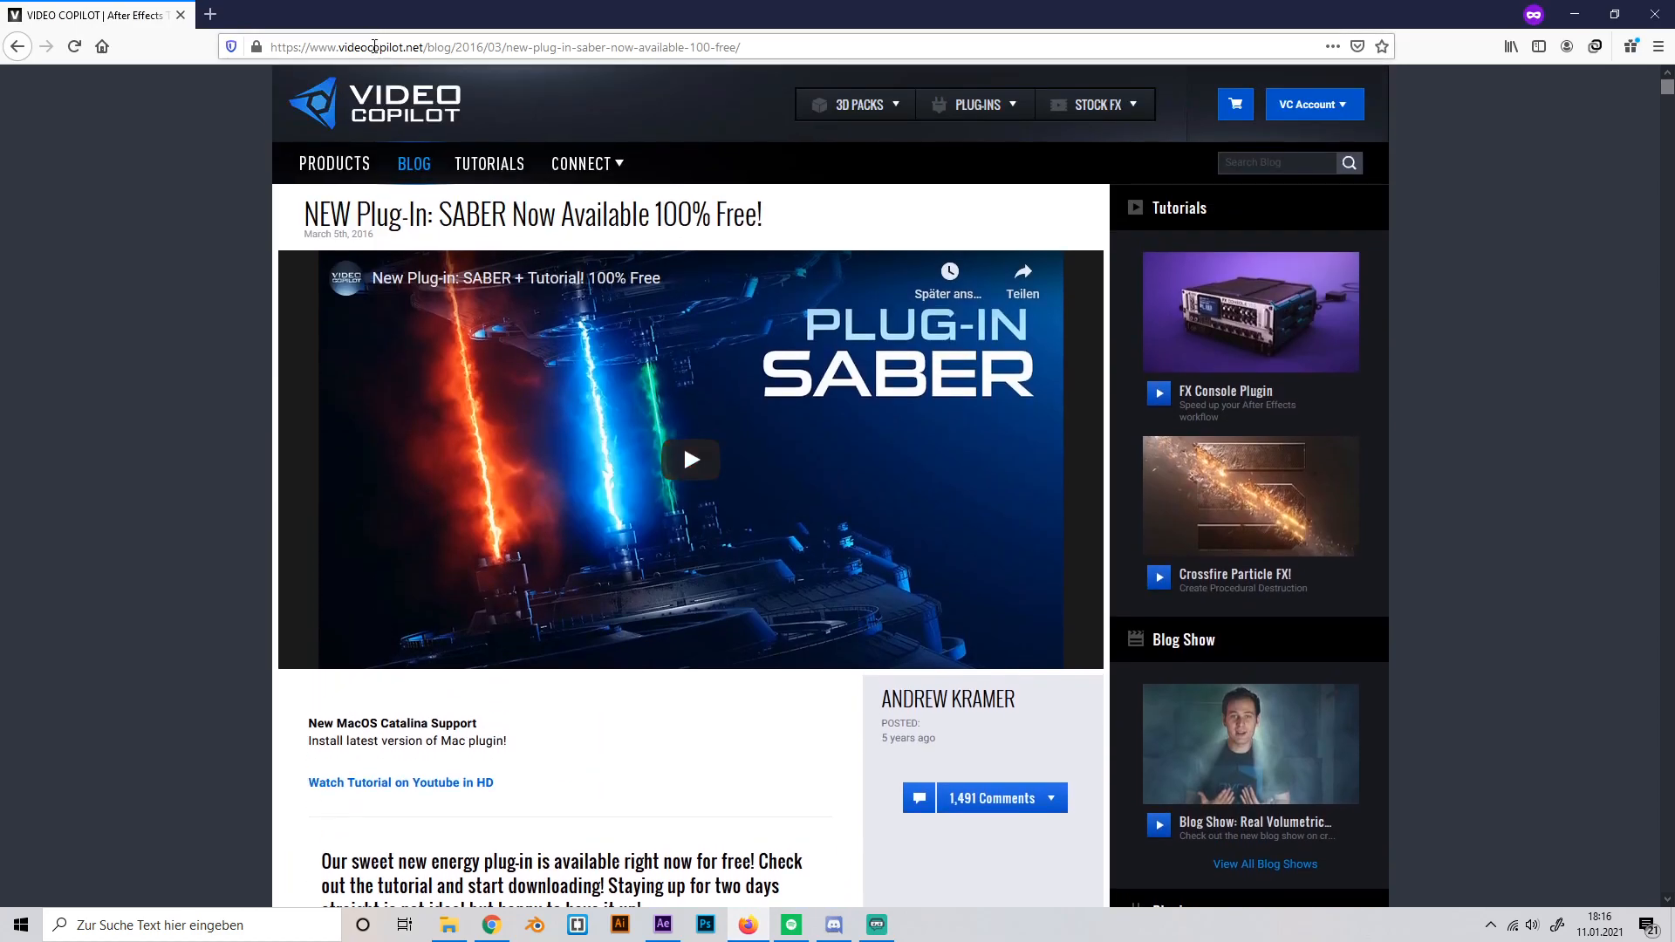
{"action": "scroll", "scroll_direction": "down", "scroll_amount": 3}
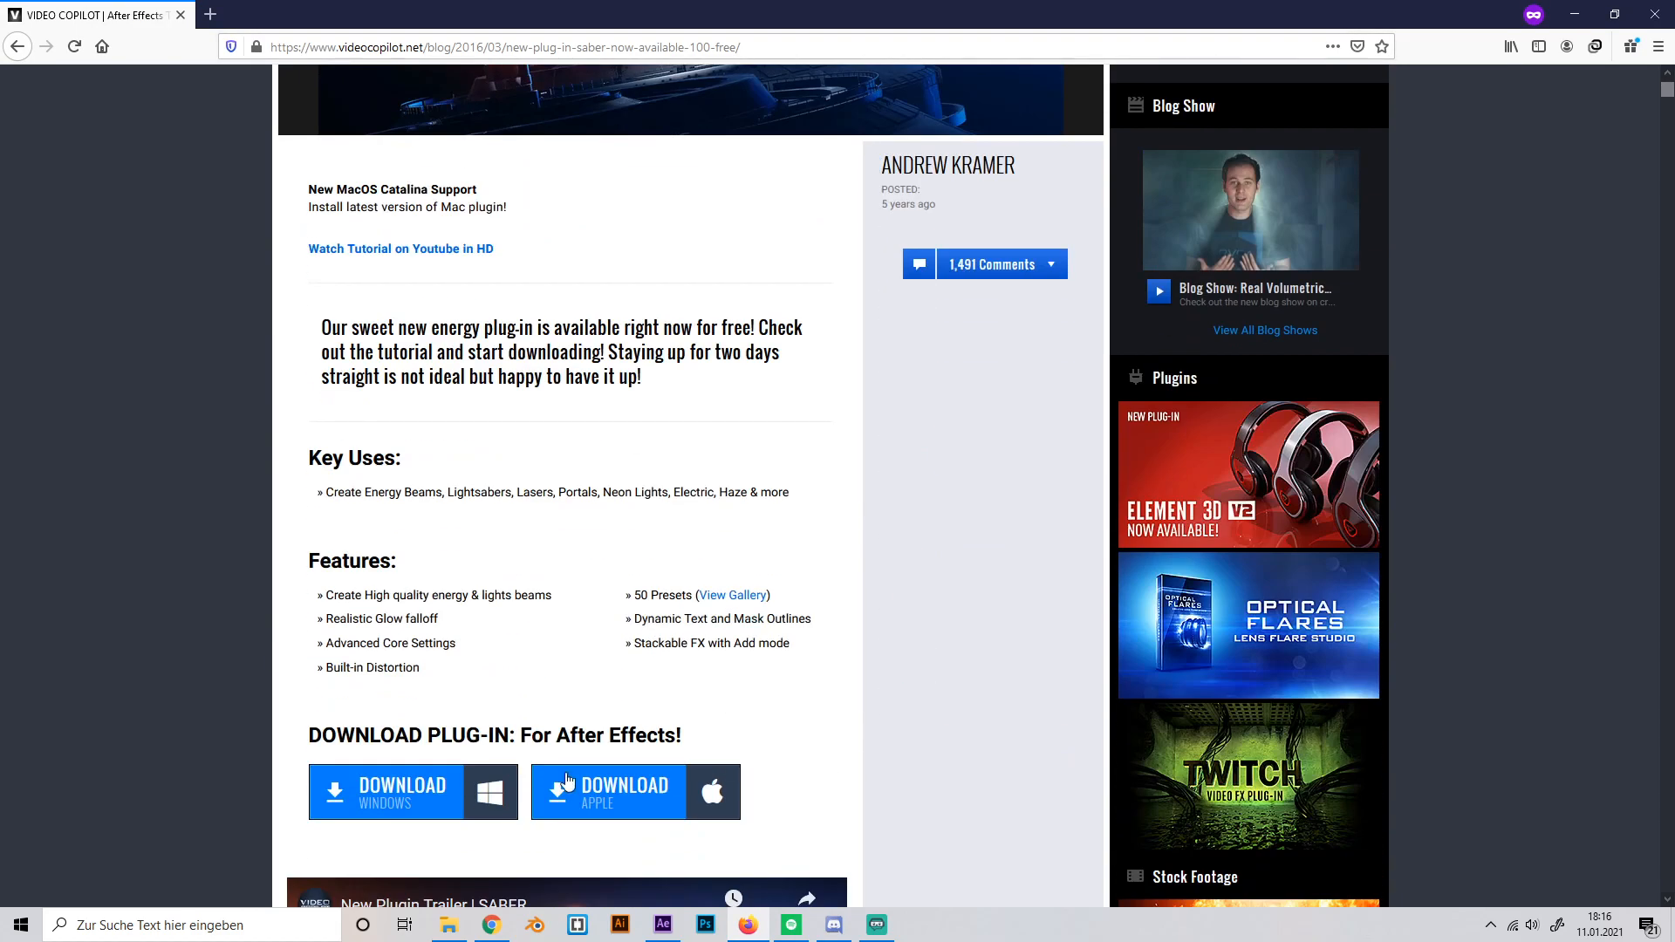
{"action": "mouse_move", "coordinate": [435, 642]}
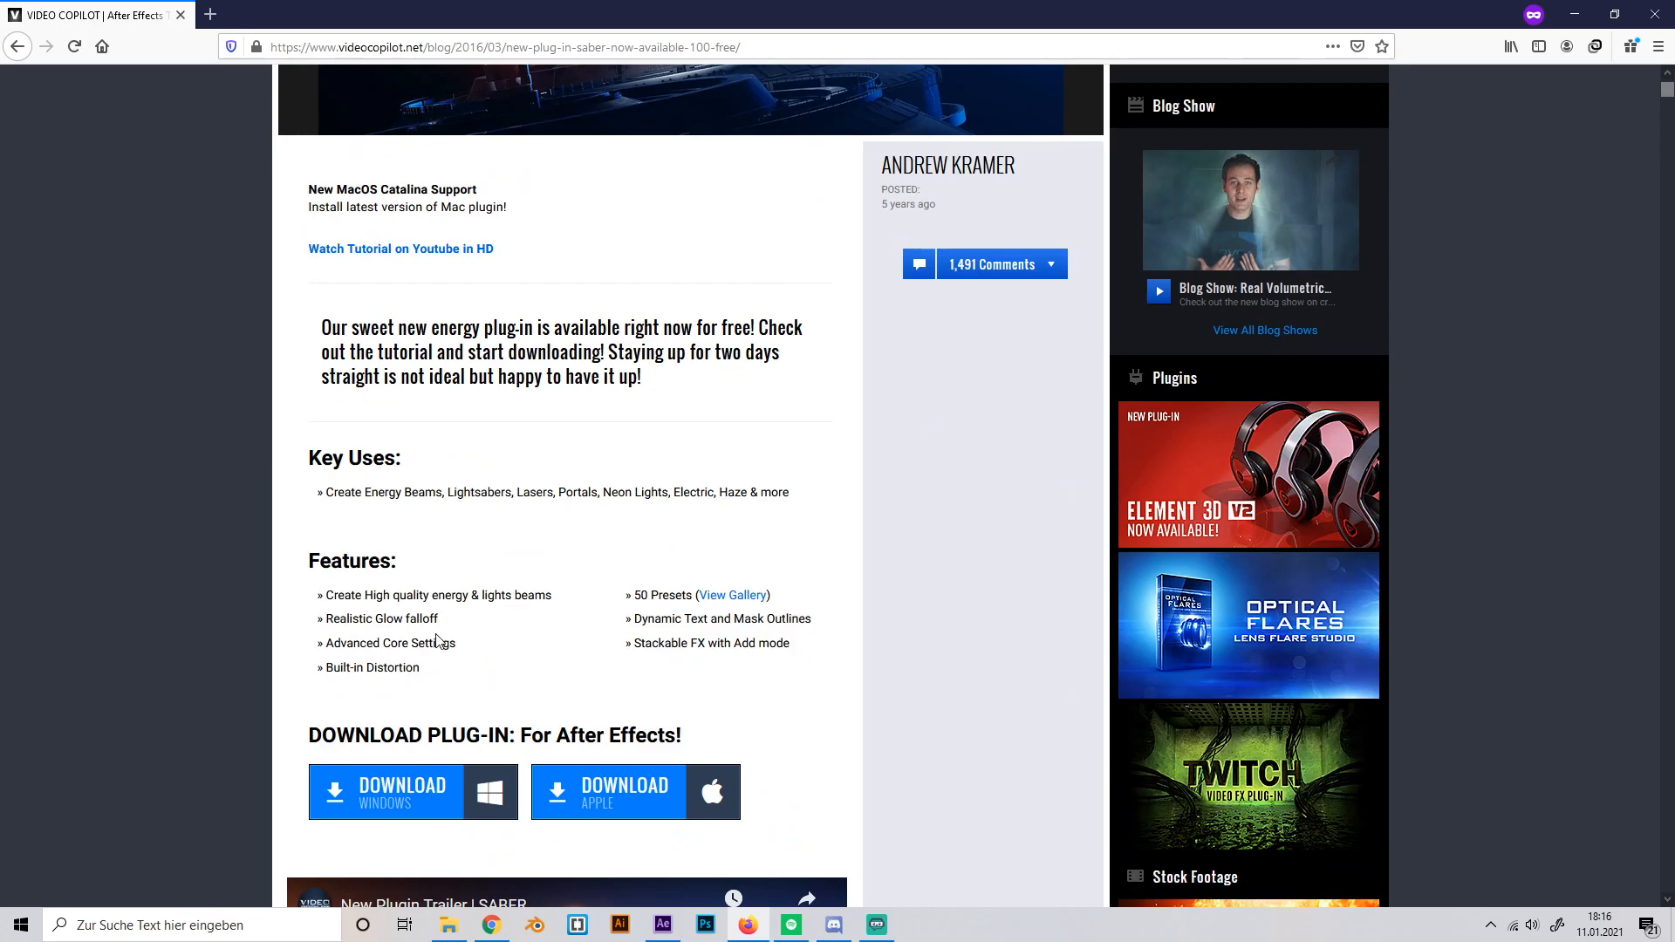
{"action": "mouse_move", "coordinate": [606, 707]}
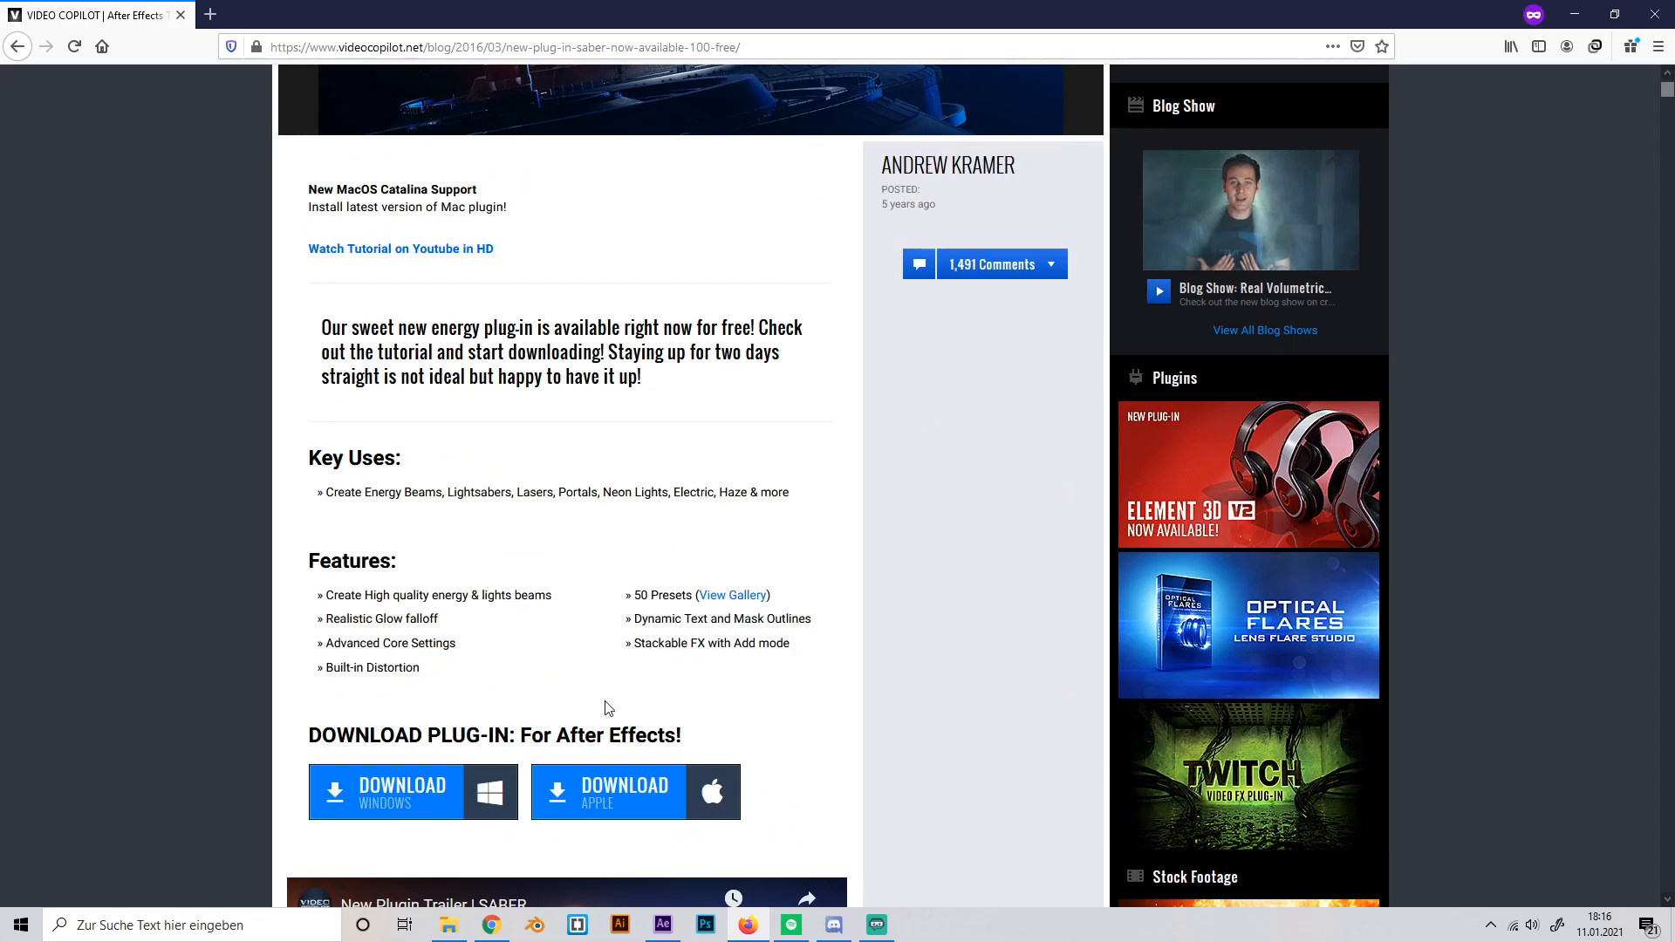
{"action": "scroll", "scroll_direction": "up", "scroll_amount": 3}
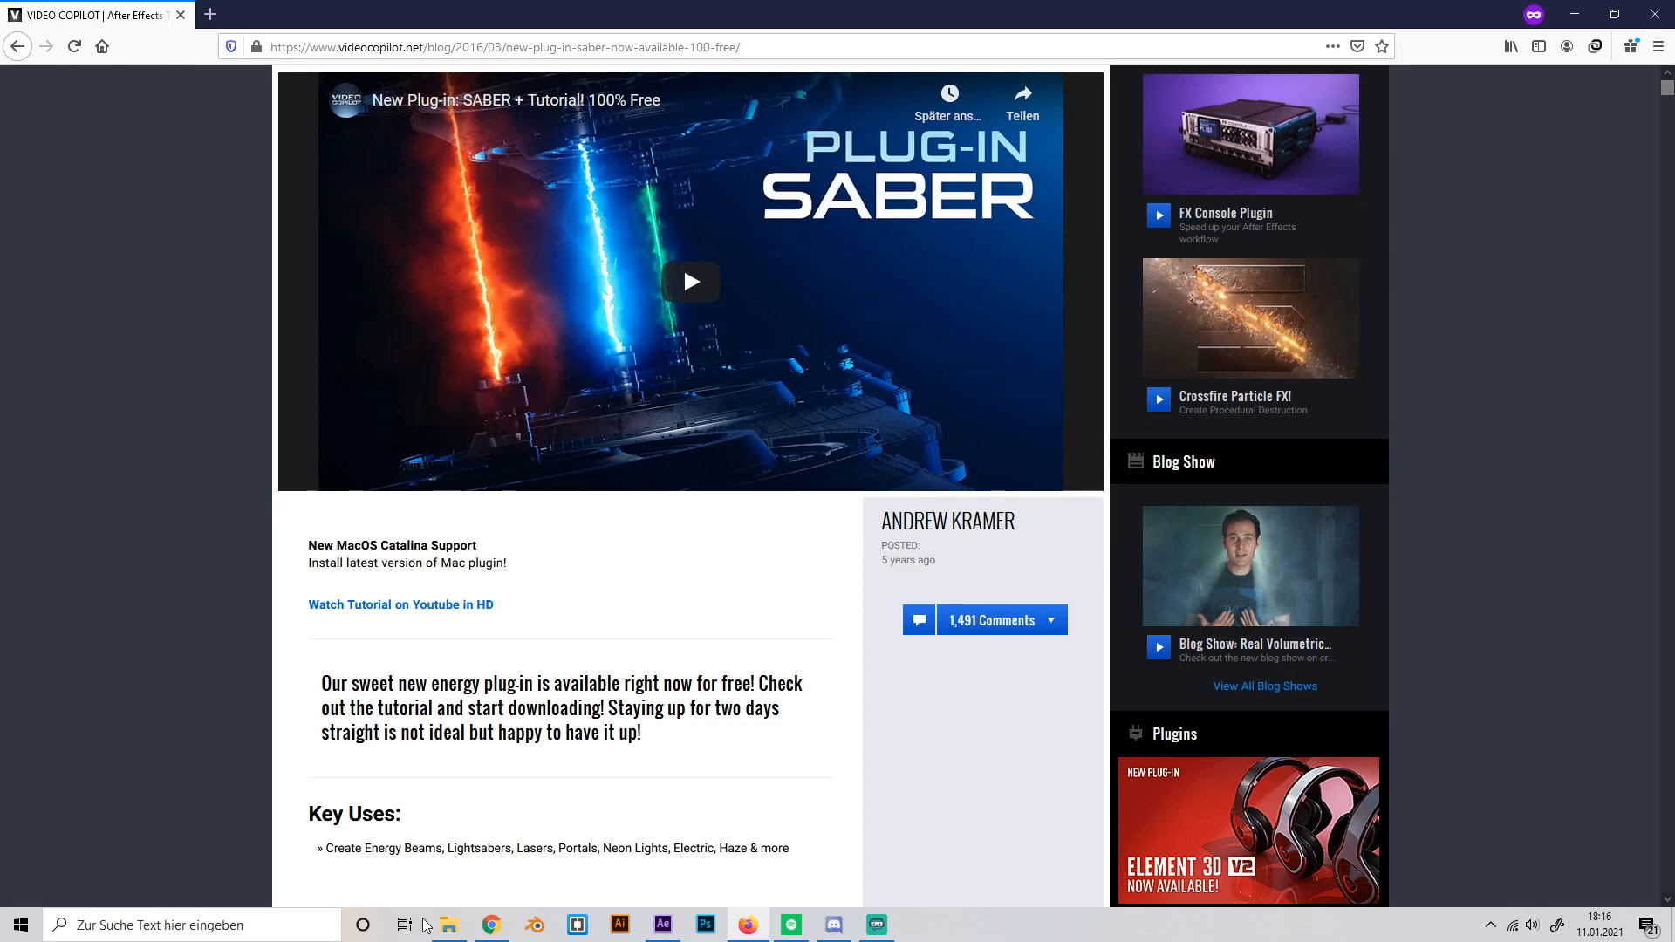
{"action": "left_click", "coordinate": [662, 925]}
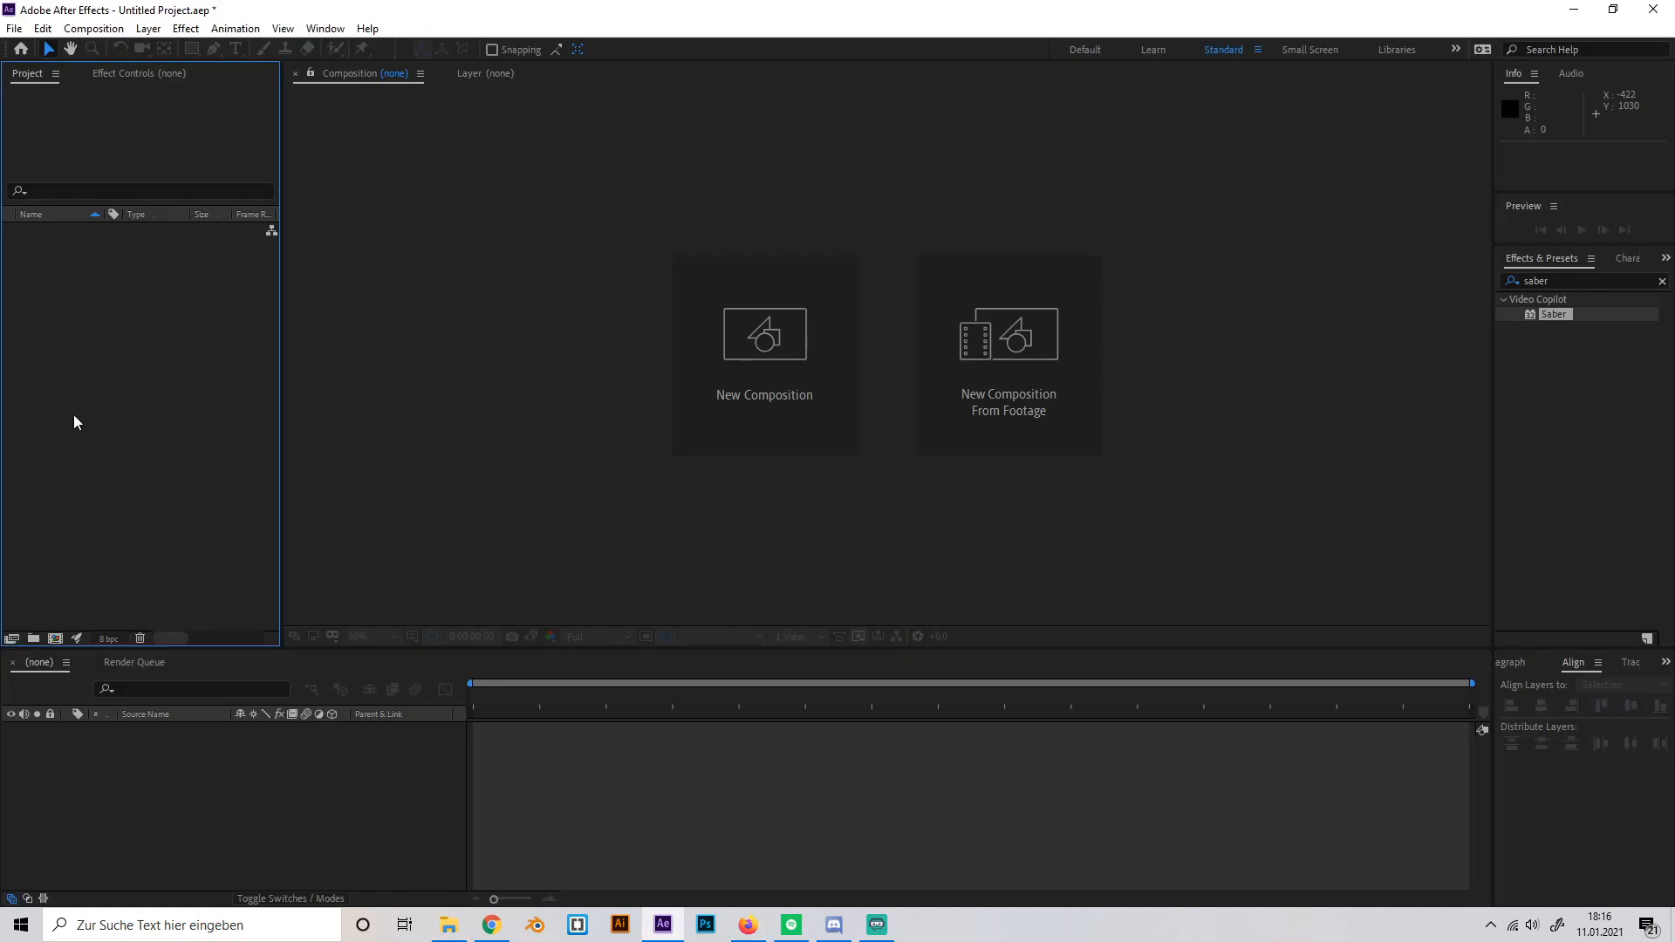
- Start a new composition to hold the black solid and FIRE text
{"action": "left_click", "coordinate": [764, 332]}
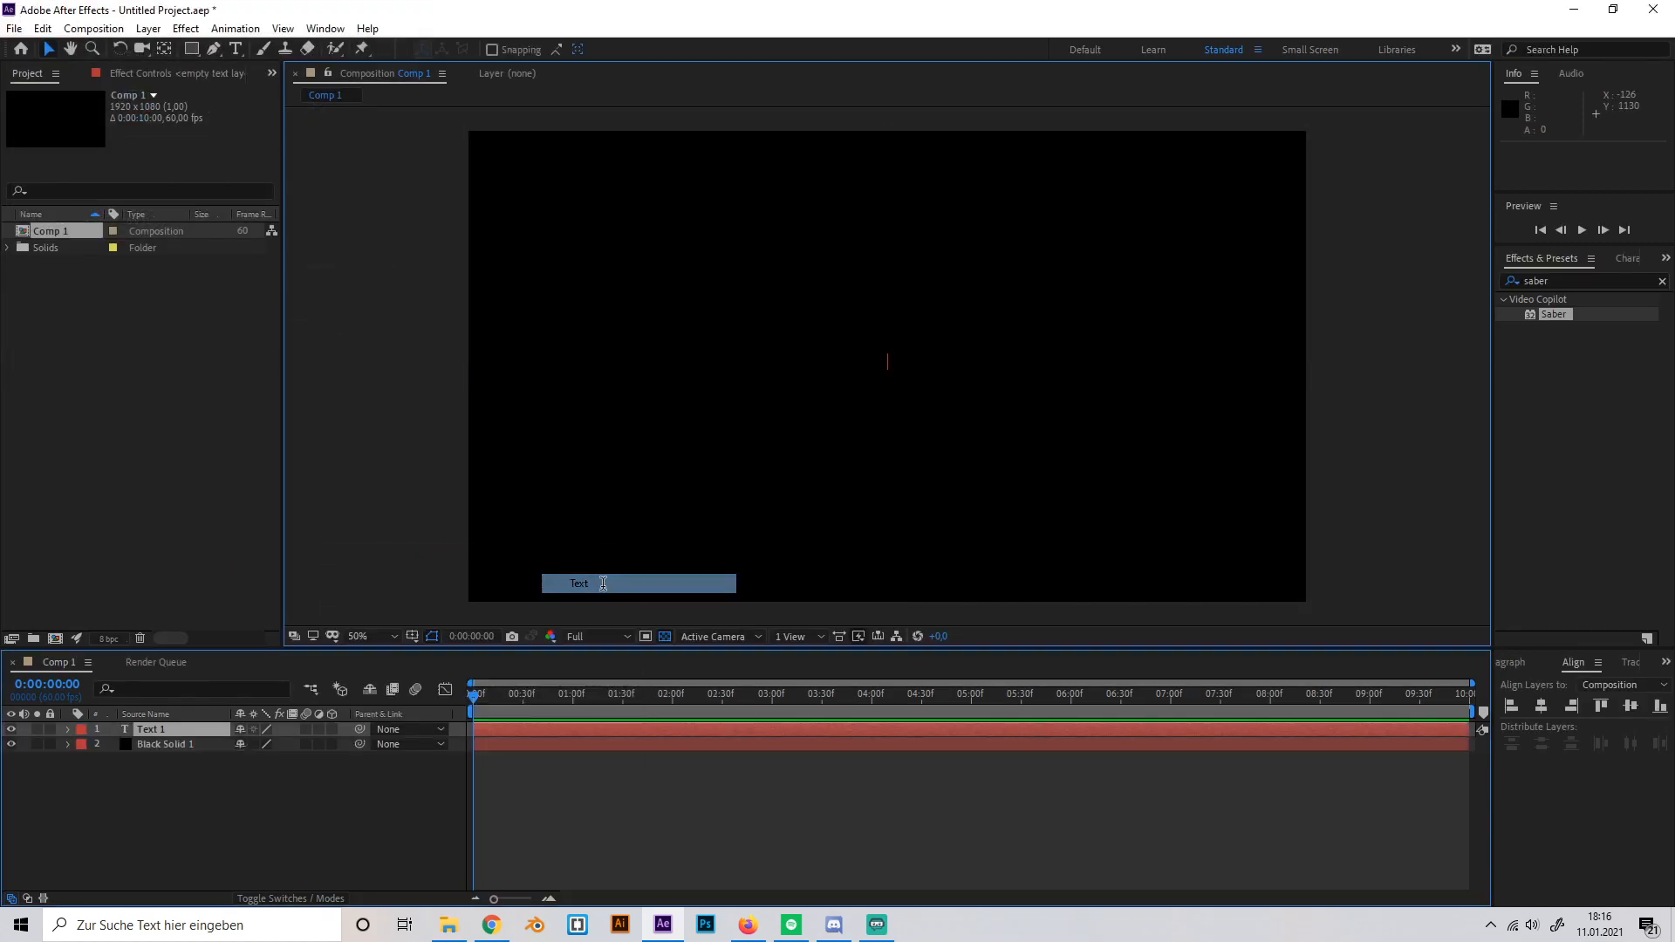
- Enter the word FIRE in the new text layer
{"action": "type", "text": "F"}
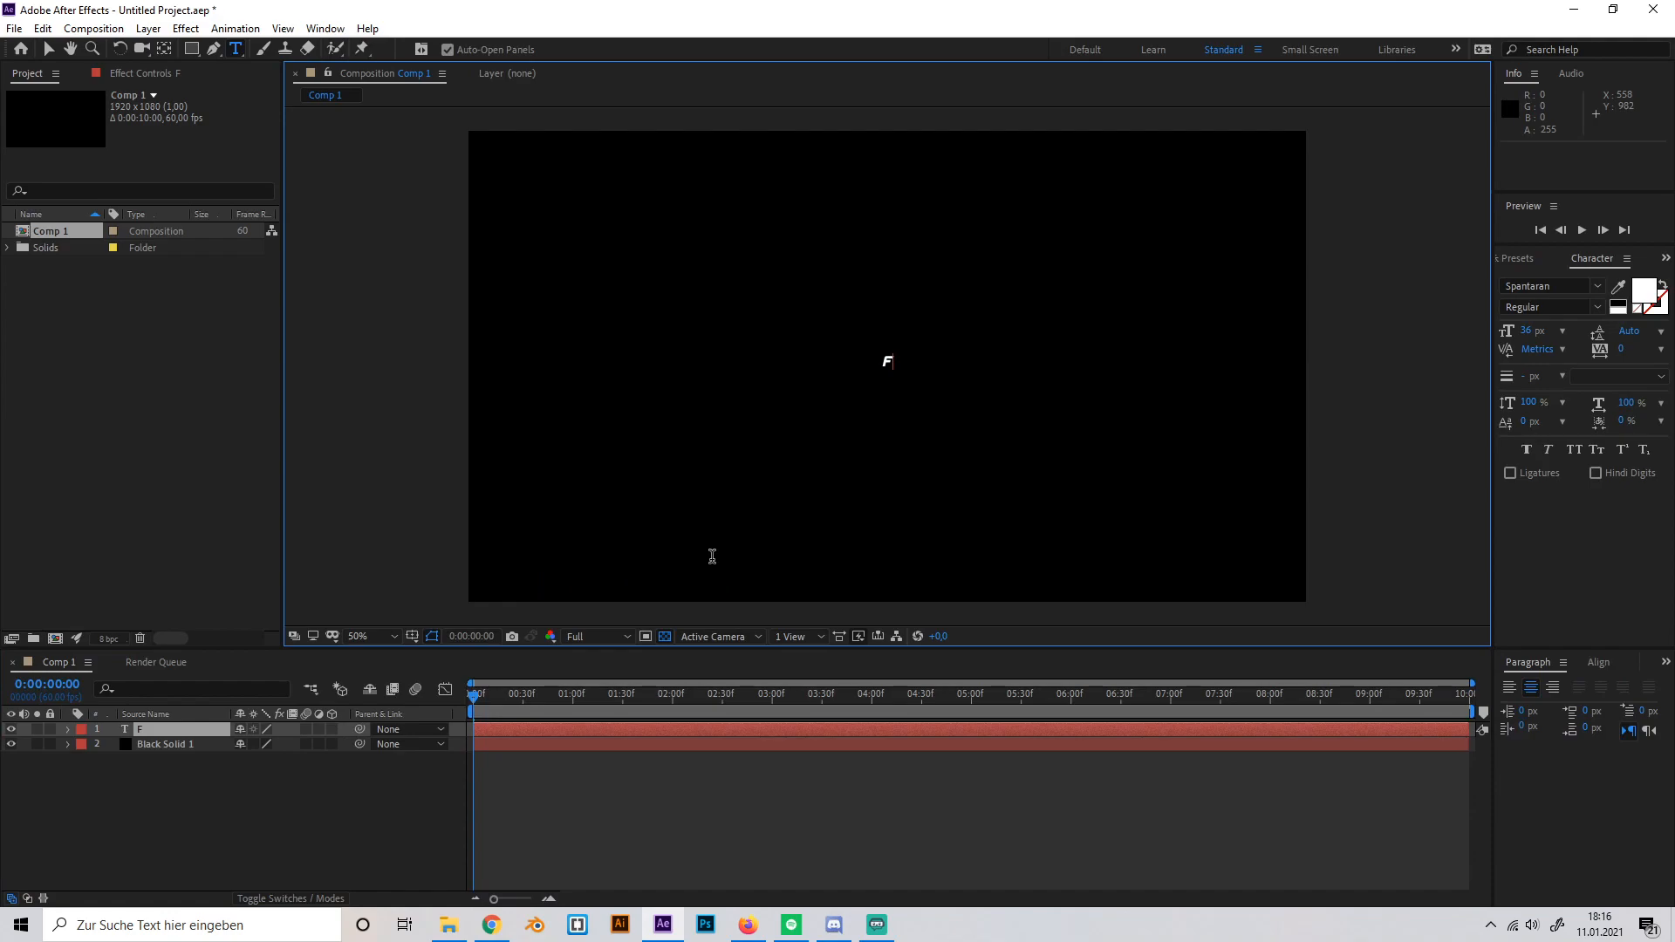
{"action": "type", "text": "IO"}
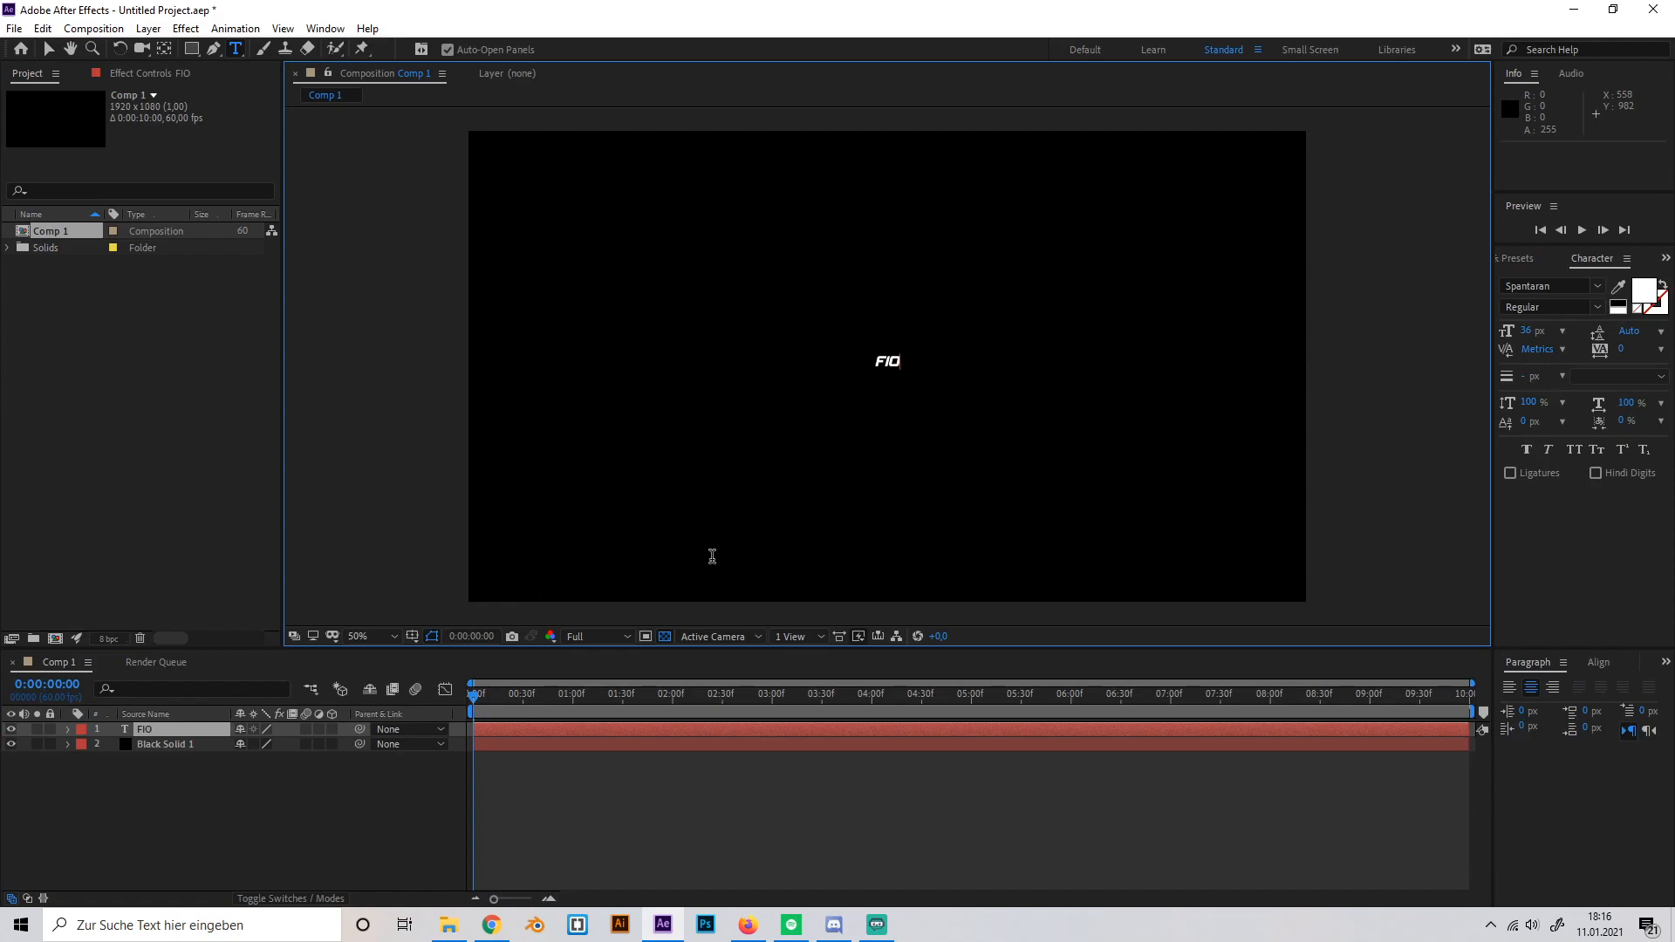
{"action": "type", "text": "FIRE"}
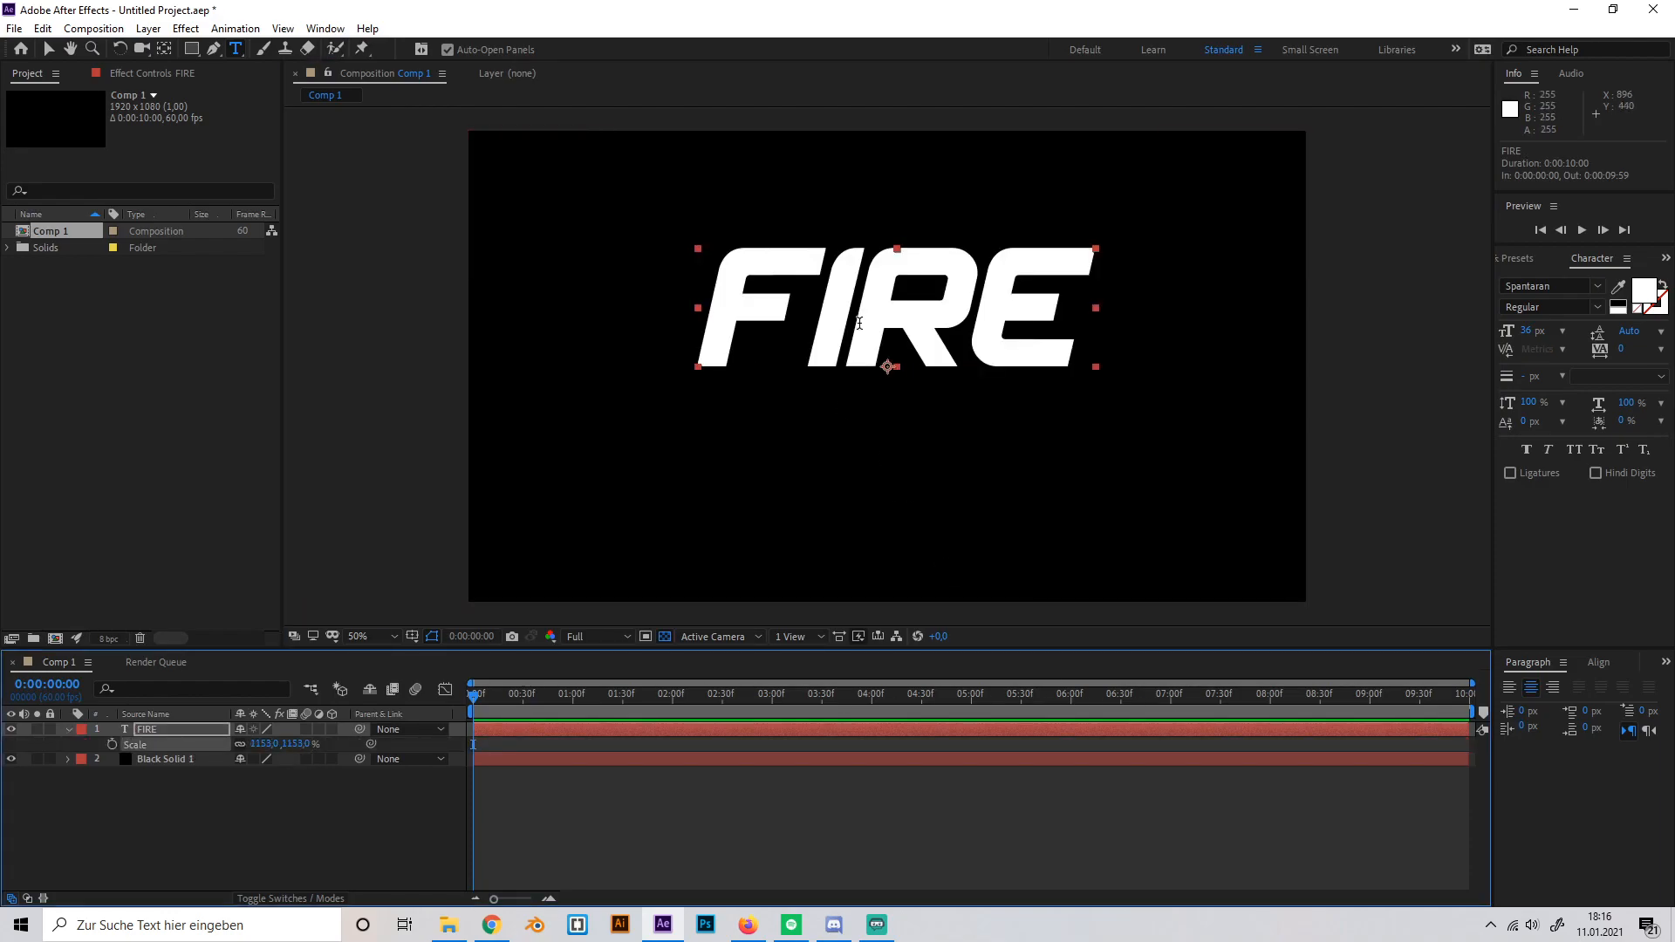
- Centre the FIRE text vertically via the Align panel and bring up the new-layer menu
{"action": "left_click", "coordinate": [1599, 663]}
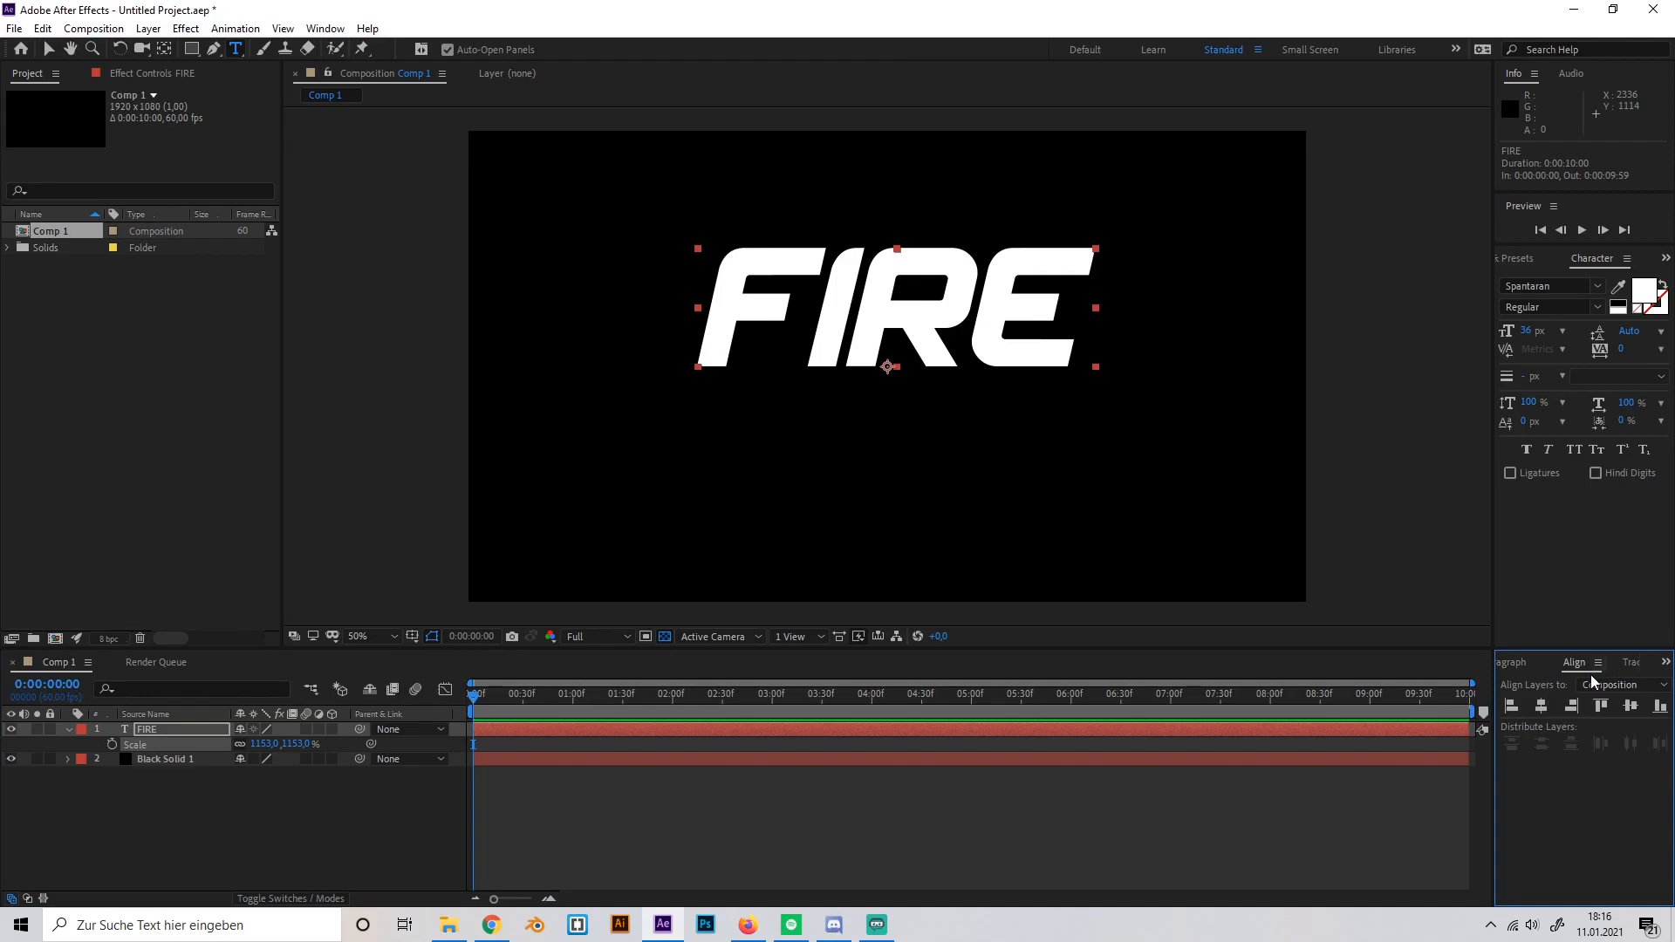
{"action": "left_click", "coordinate": [363, 635]}
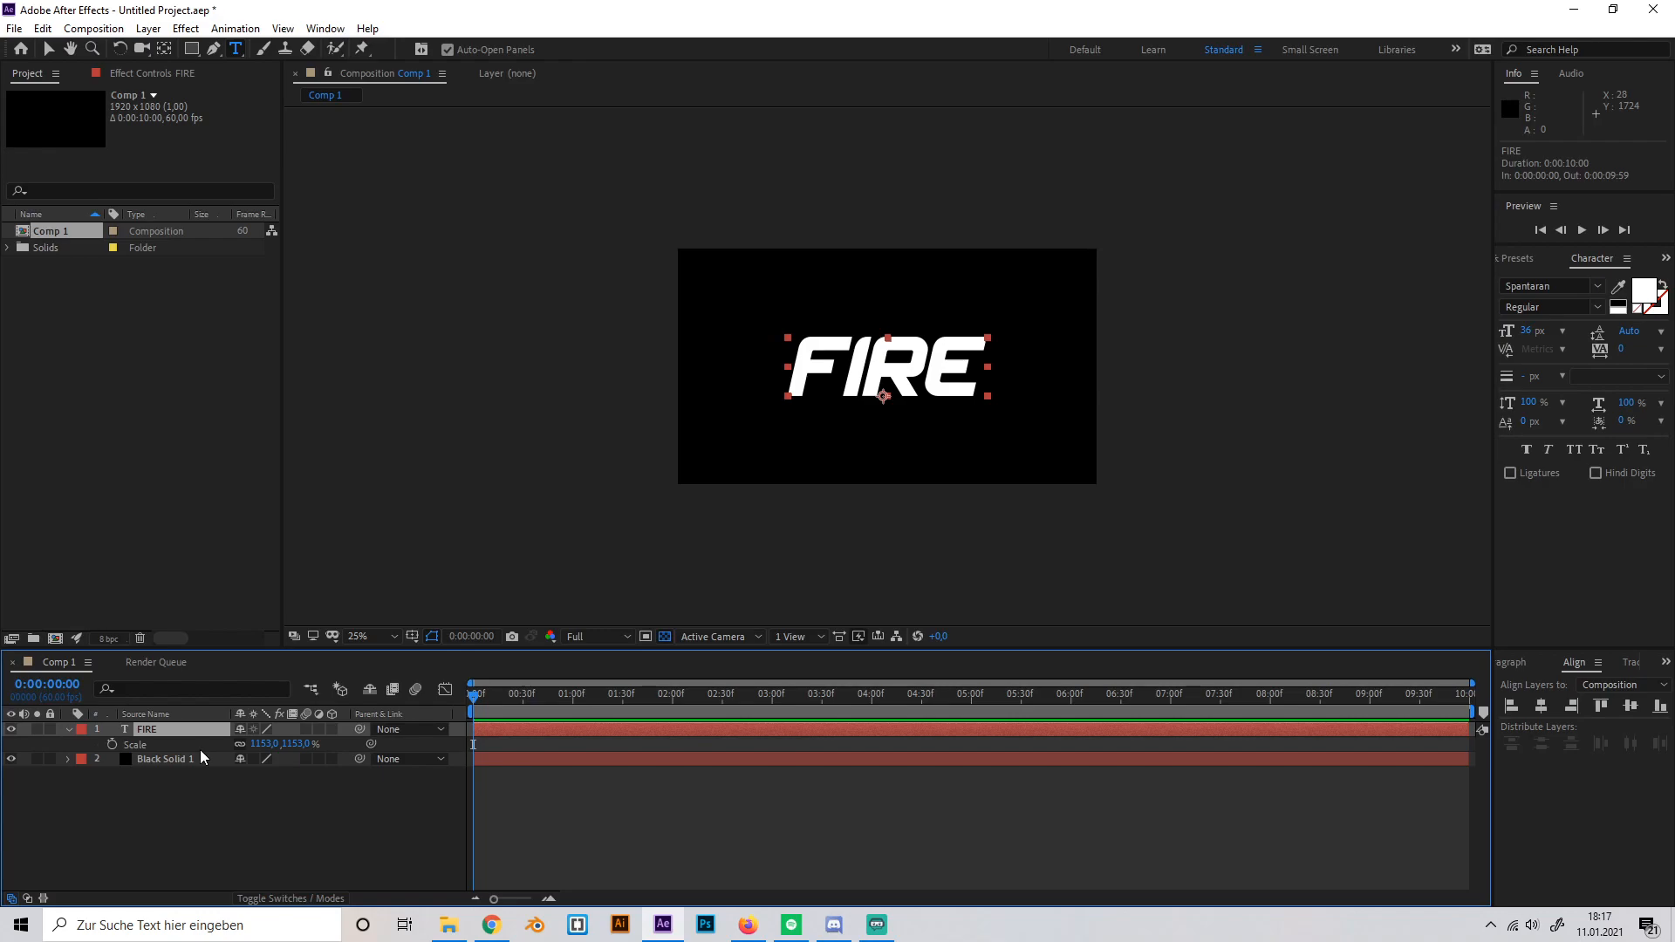
{"action": "right_click", "coordinate": [203, 760]}
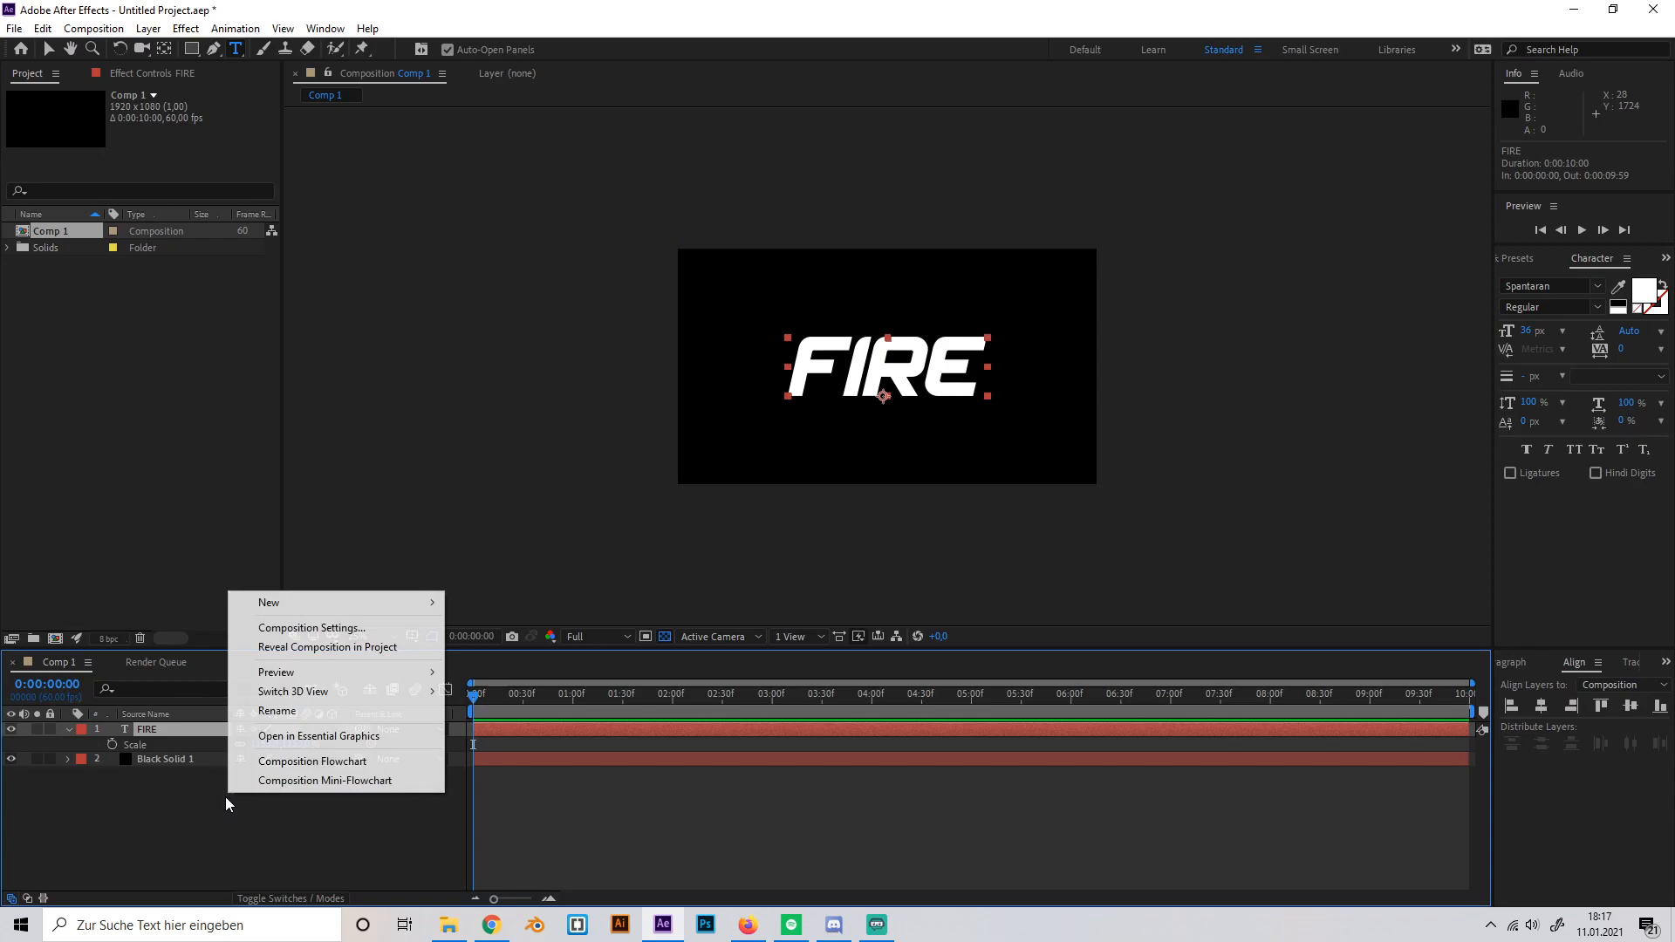
- Add a second black solid above FIRE and apply the Saber effect to it
{"action": "left_click", "coordinate": [269, 603]}
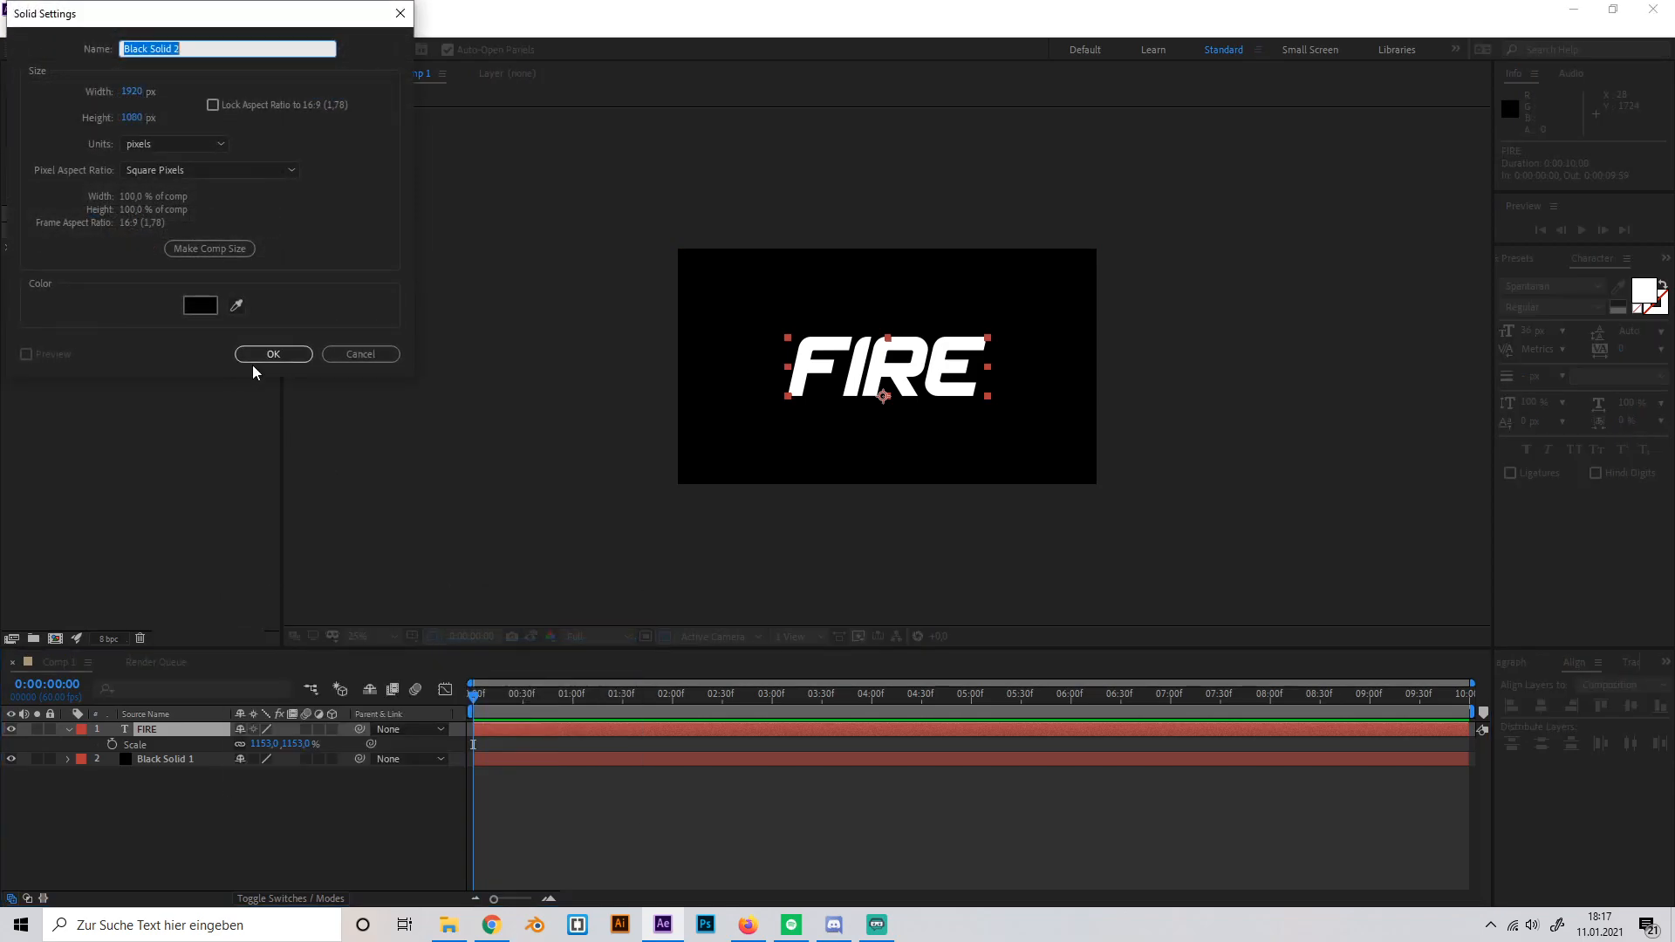
{"action": "left_click", "coordinate": [272, 354]}
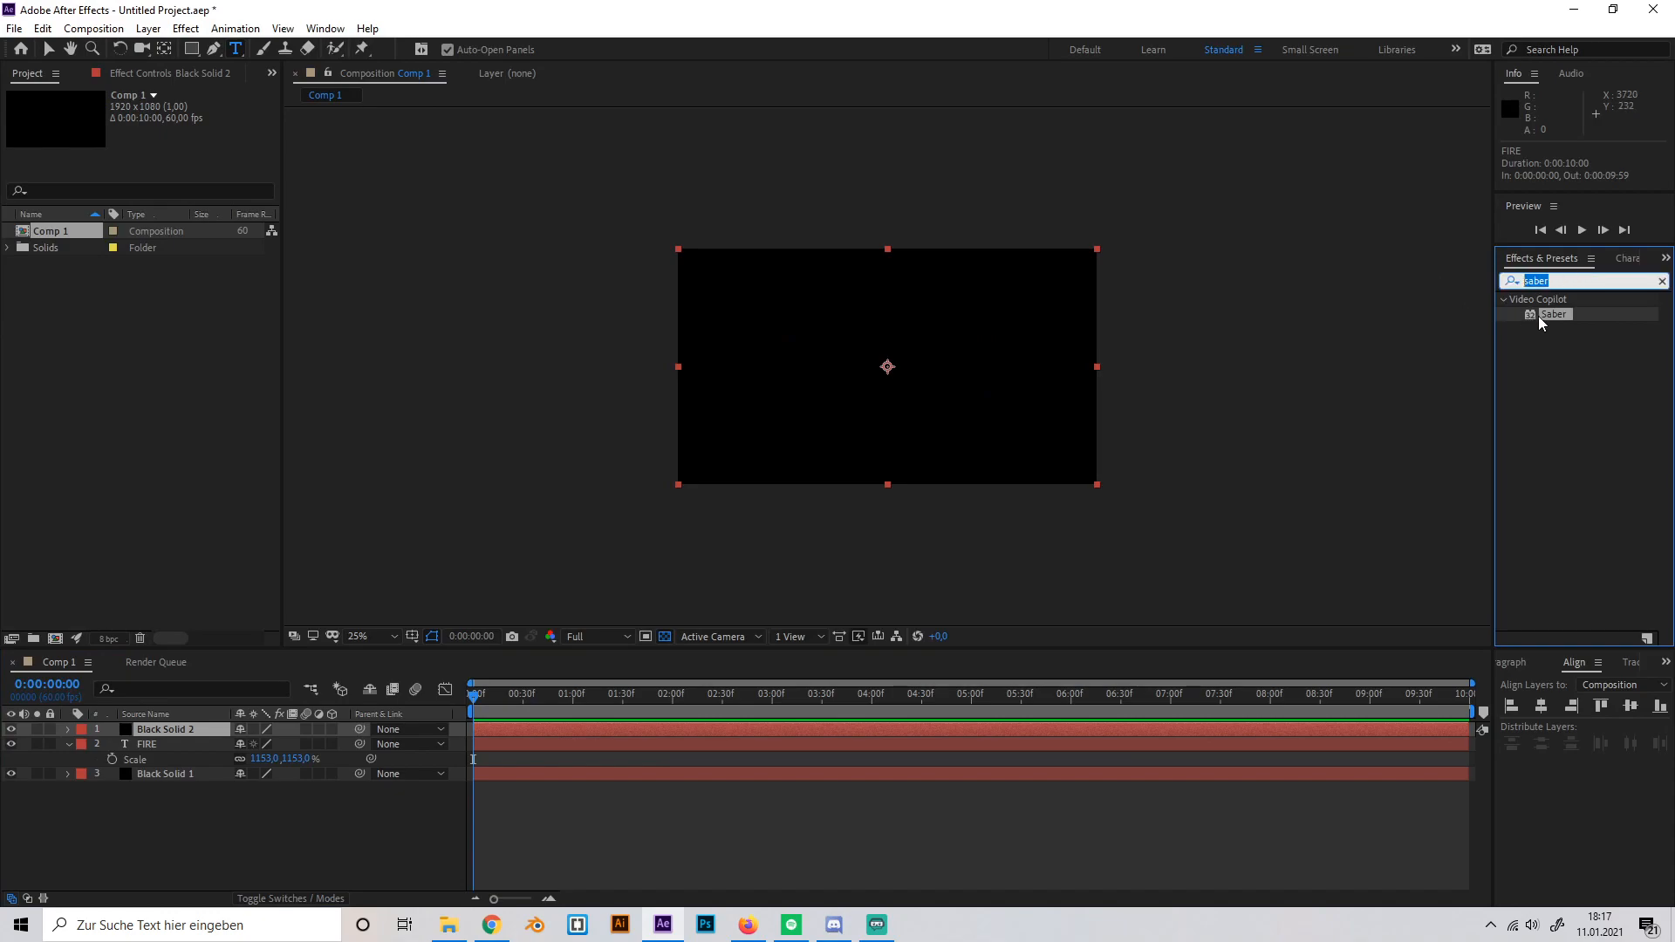
{"action": "double_click", "coordinate": [1555, 312]}
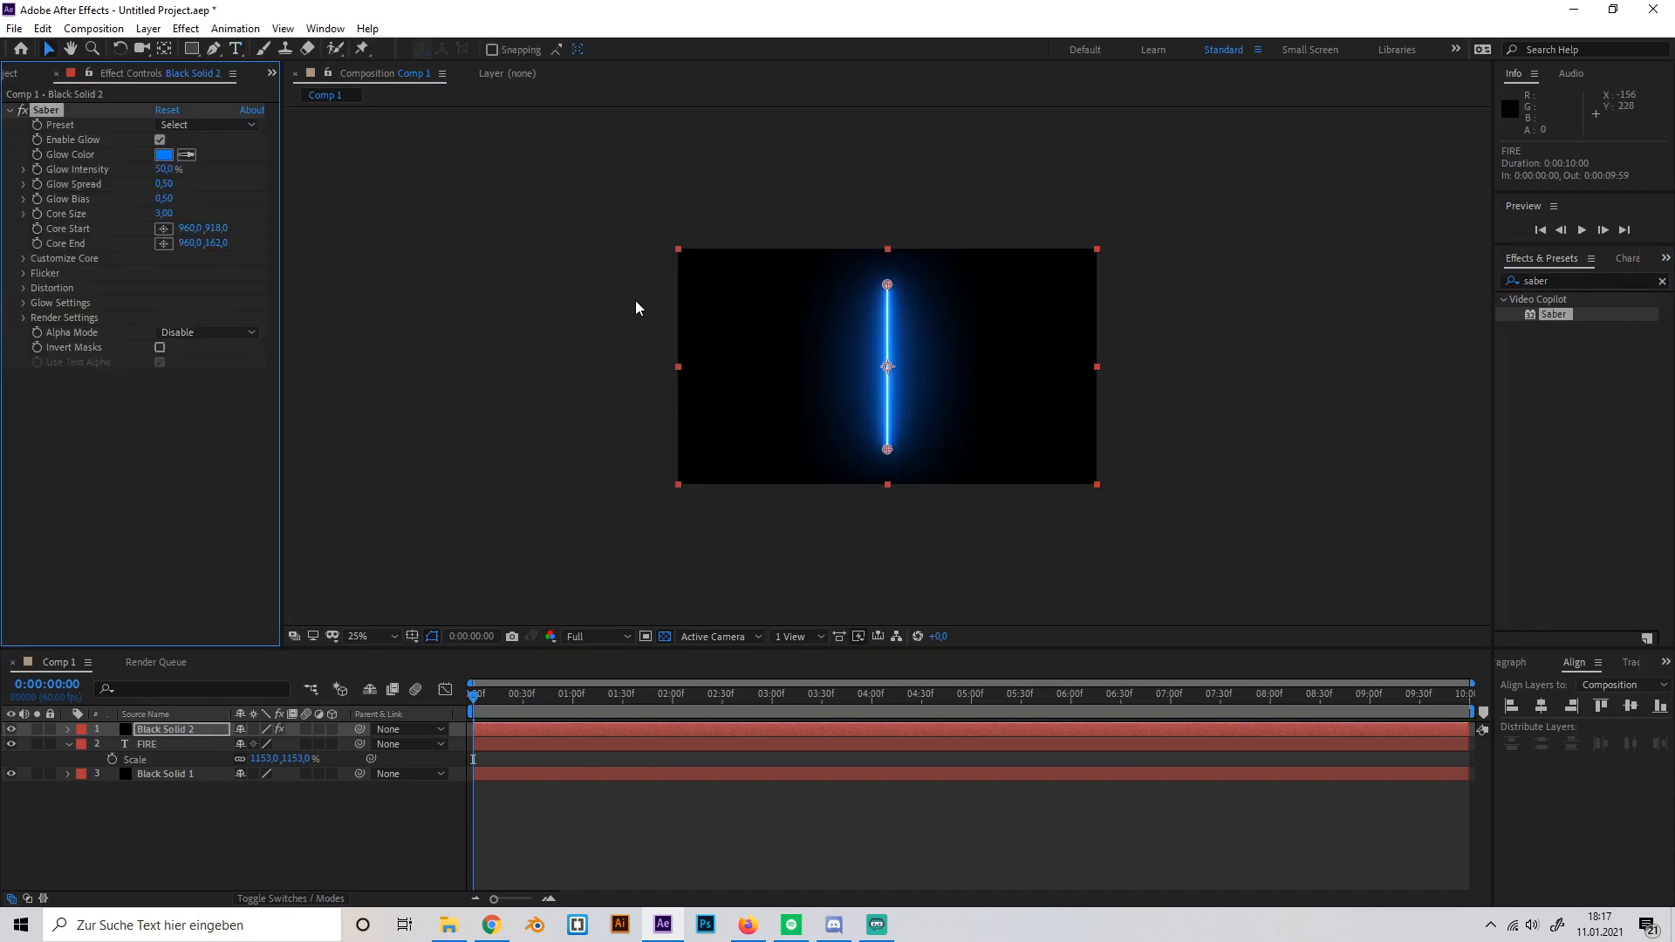
{"action": "mouse_move", "coordinate": [21, 263]}
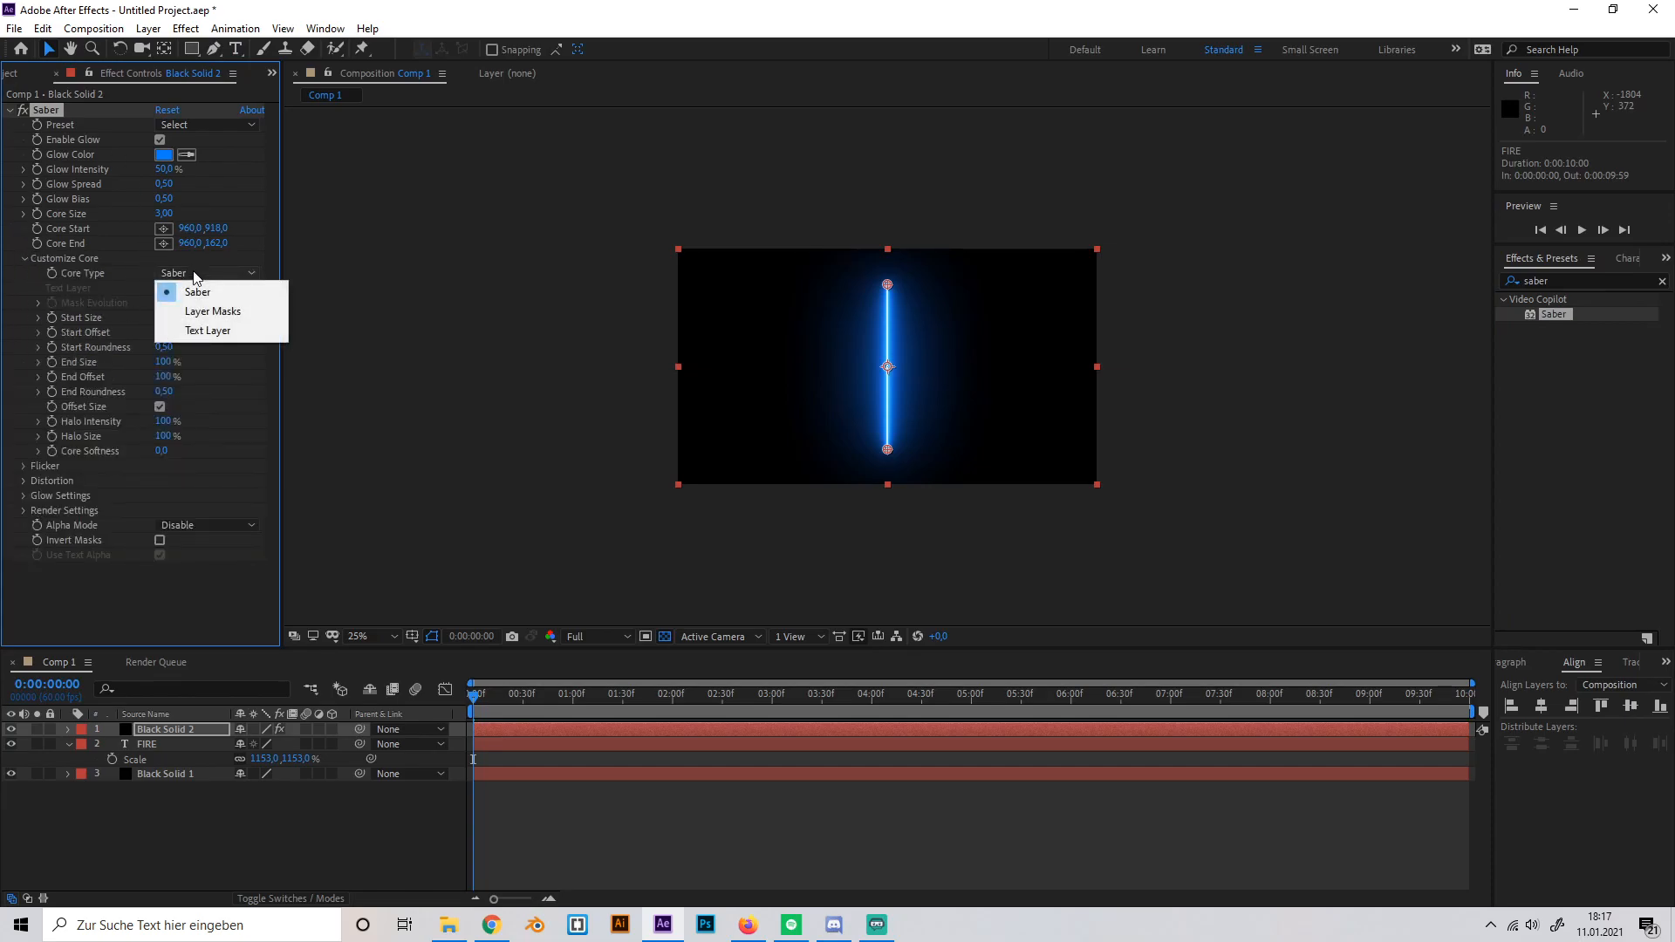
- Set Saber's Core Type to Text Layer and have it trace the 2. FIRE layer
{"action": "left_click", "coordinate": [208, 330]}
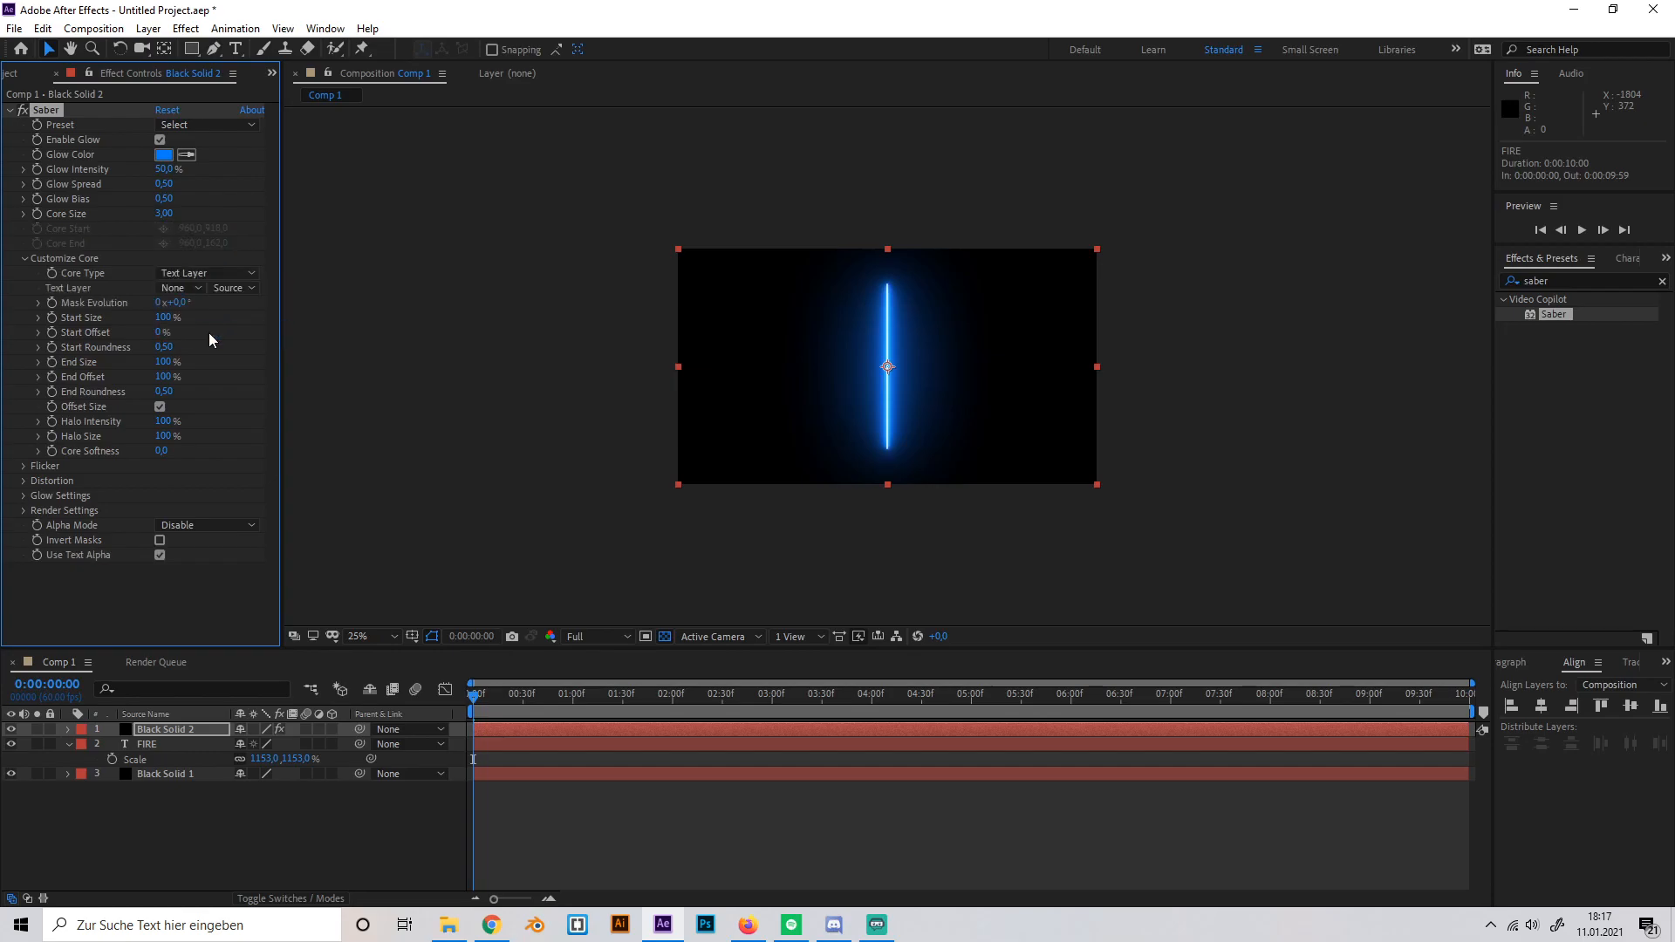
{"action": "left_click", "coordinate": [179, 288]}
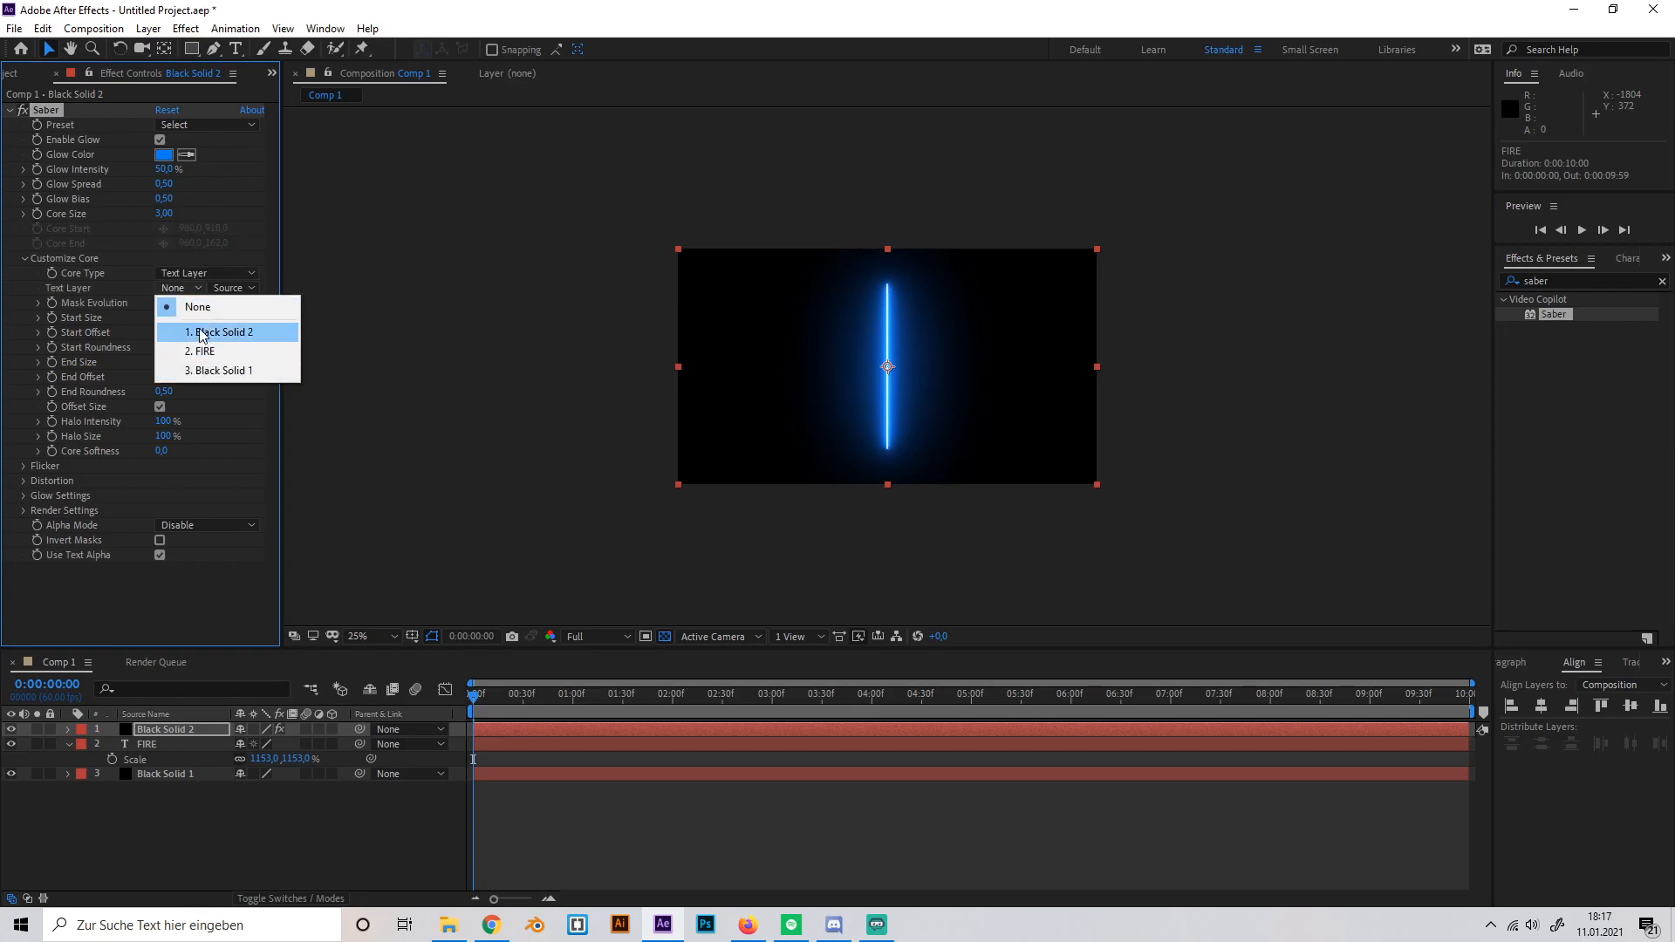
{"action": "left_click", "coordinate": [203, 351]}
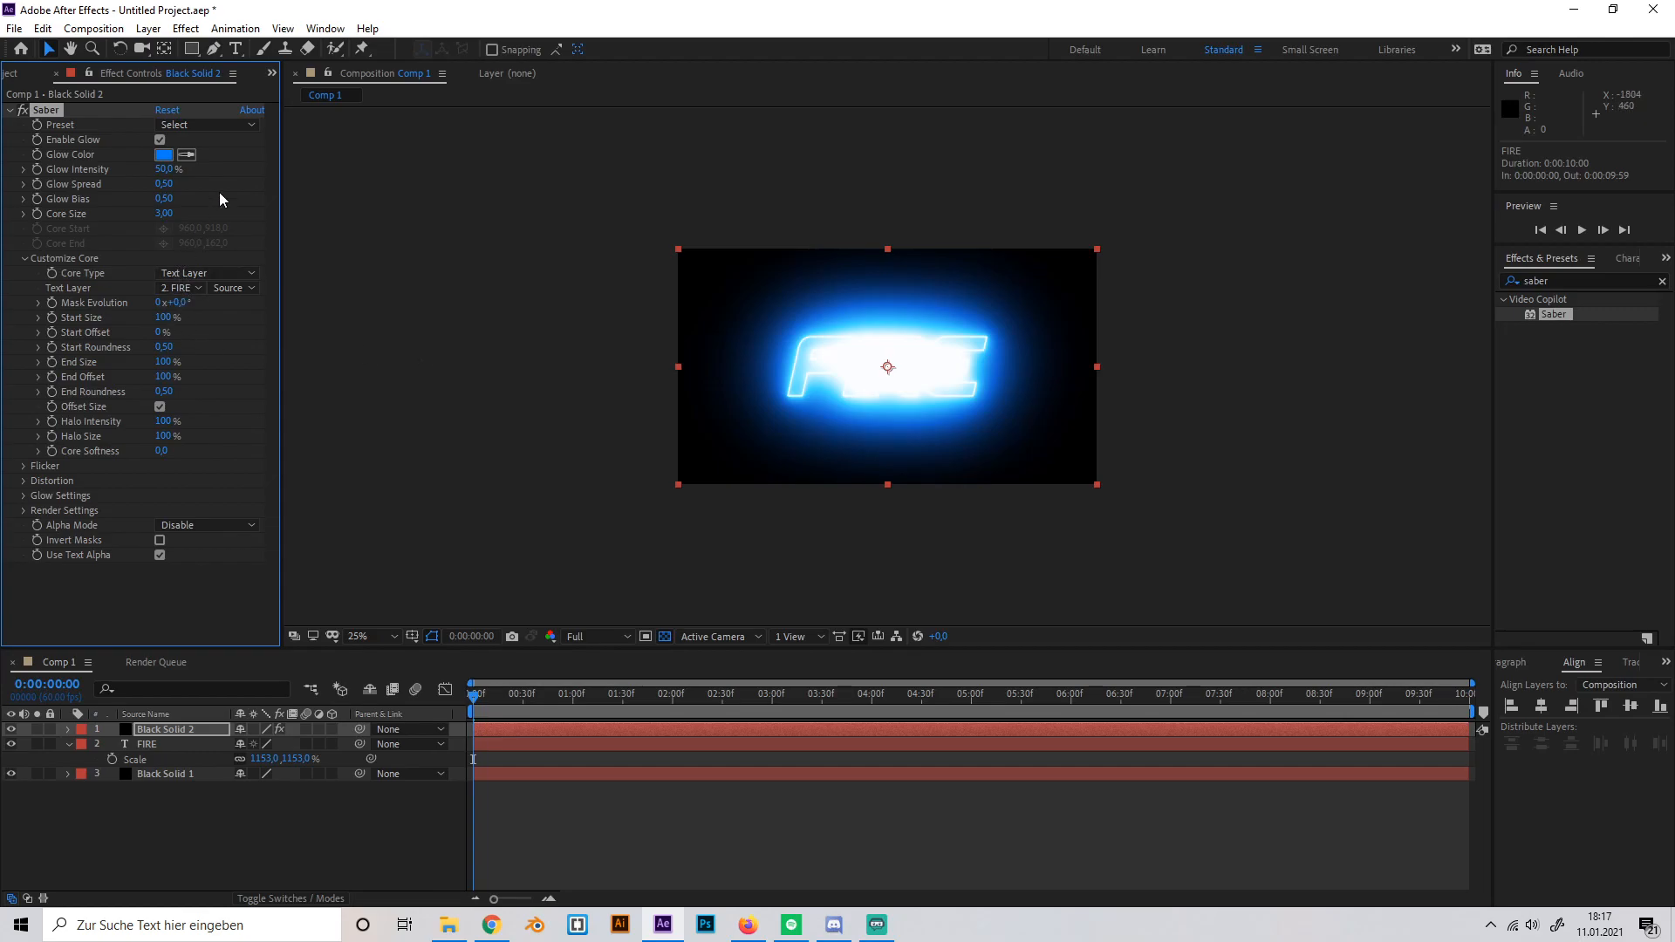
{"action": "mouse_move", "coordinate": [287, 178]}
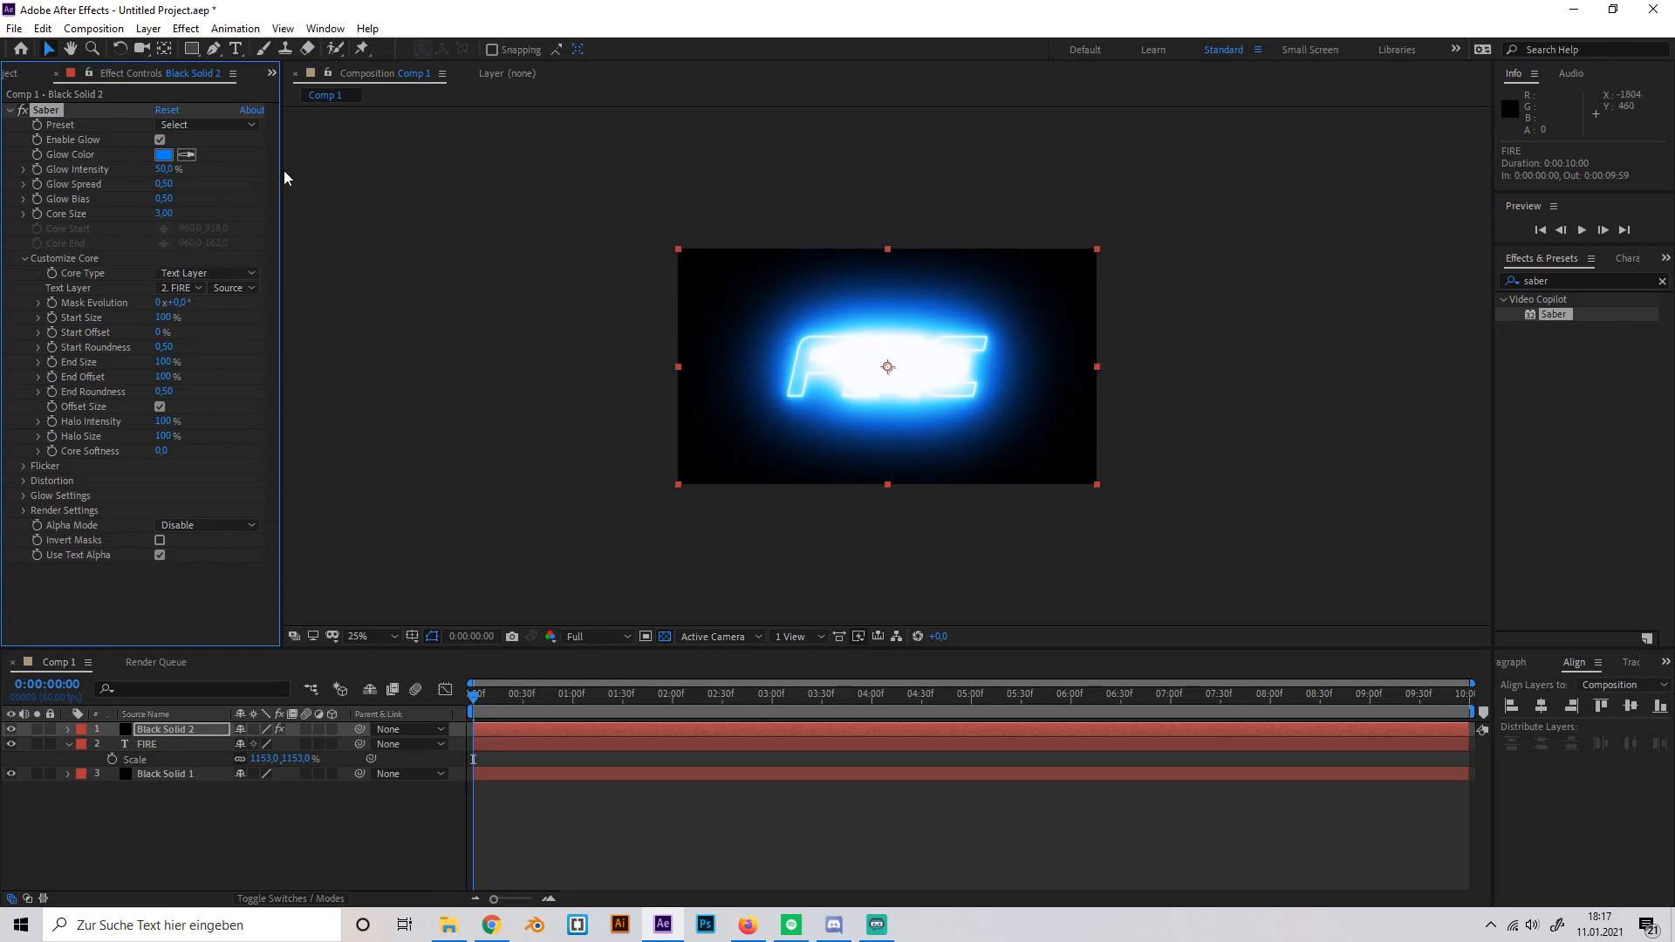
{"action": "left_click", "coordinate": [206, 123]}
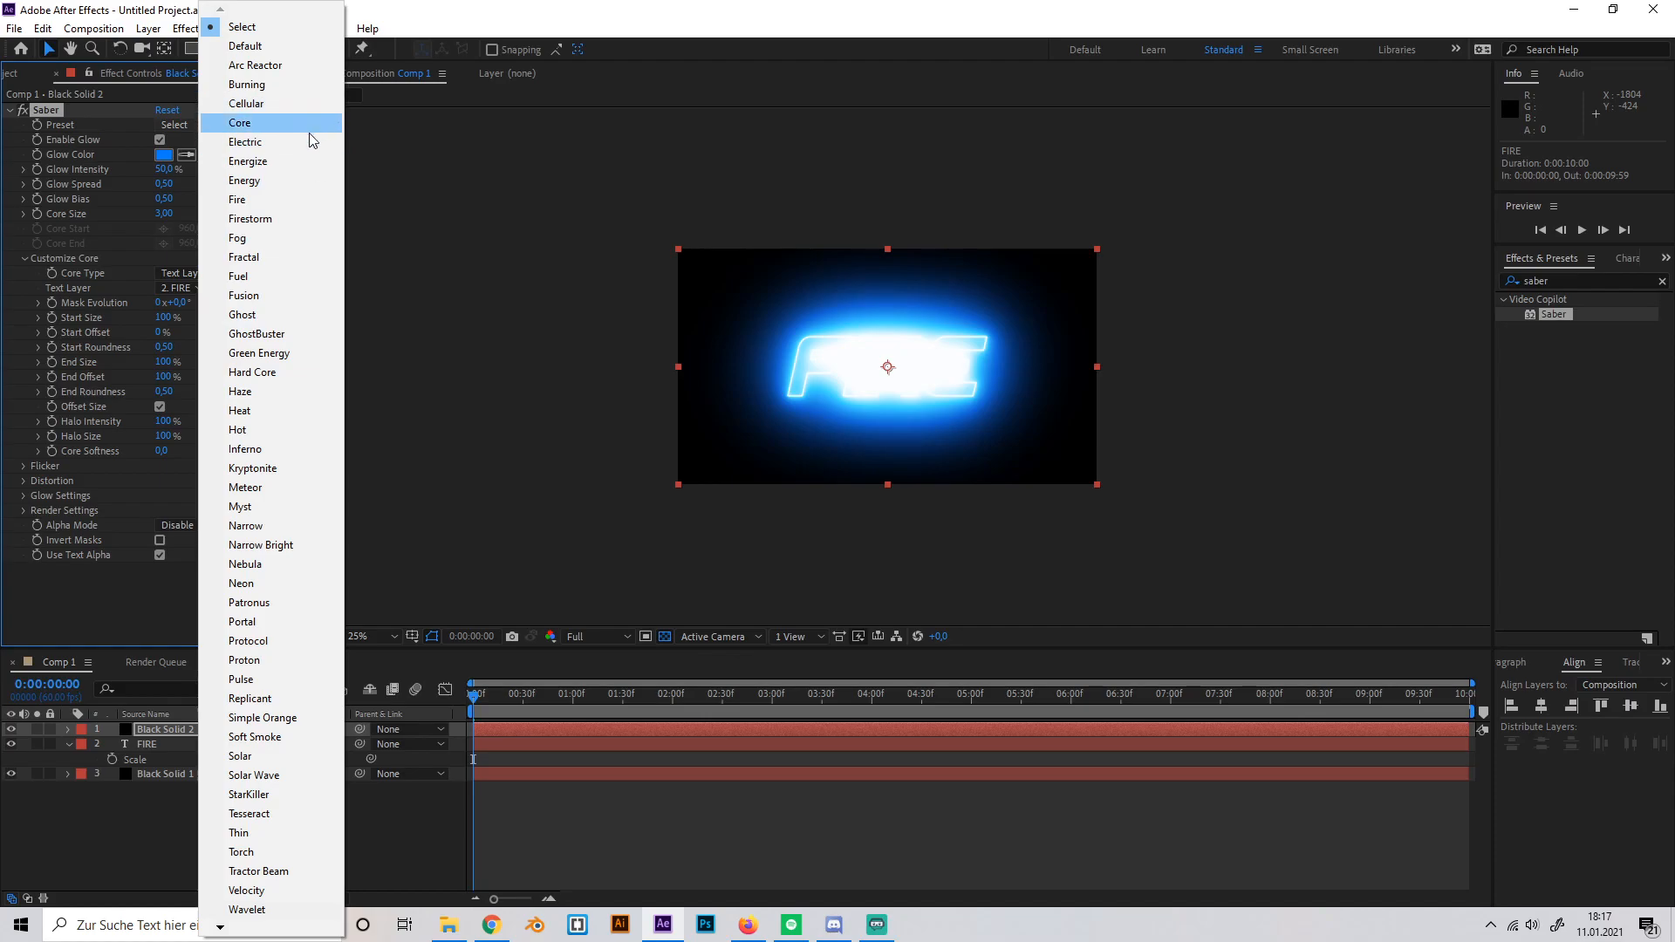
{"action": "mouse_move", "coordinate": [255, 180]}
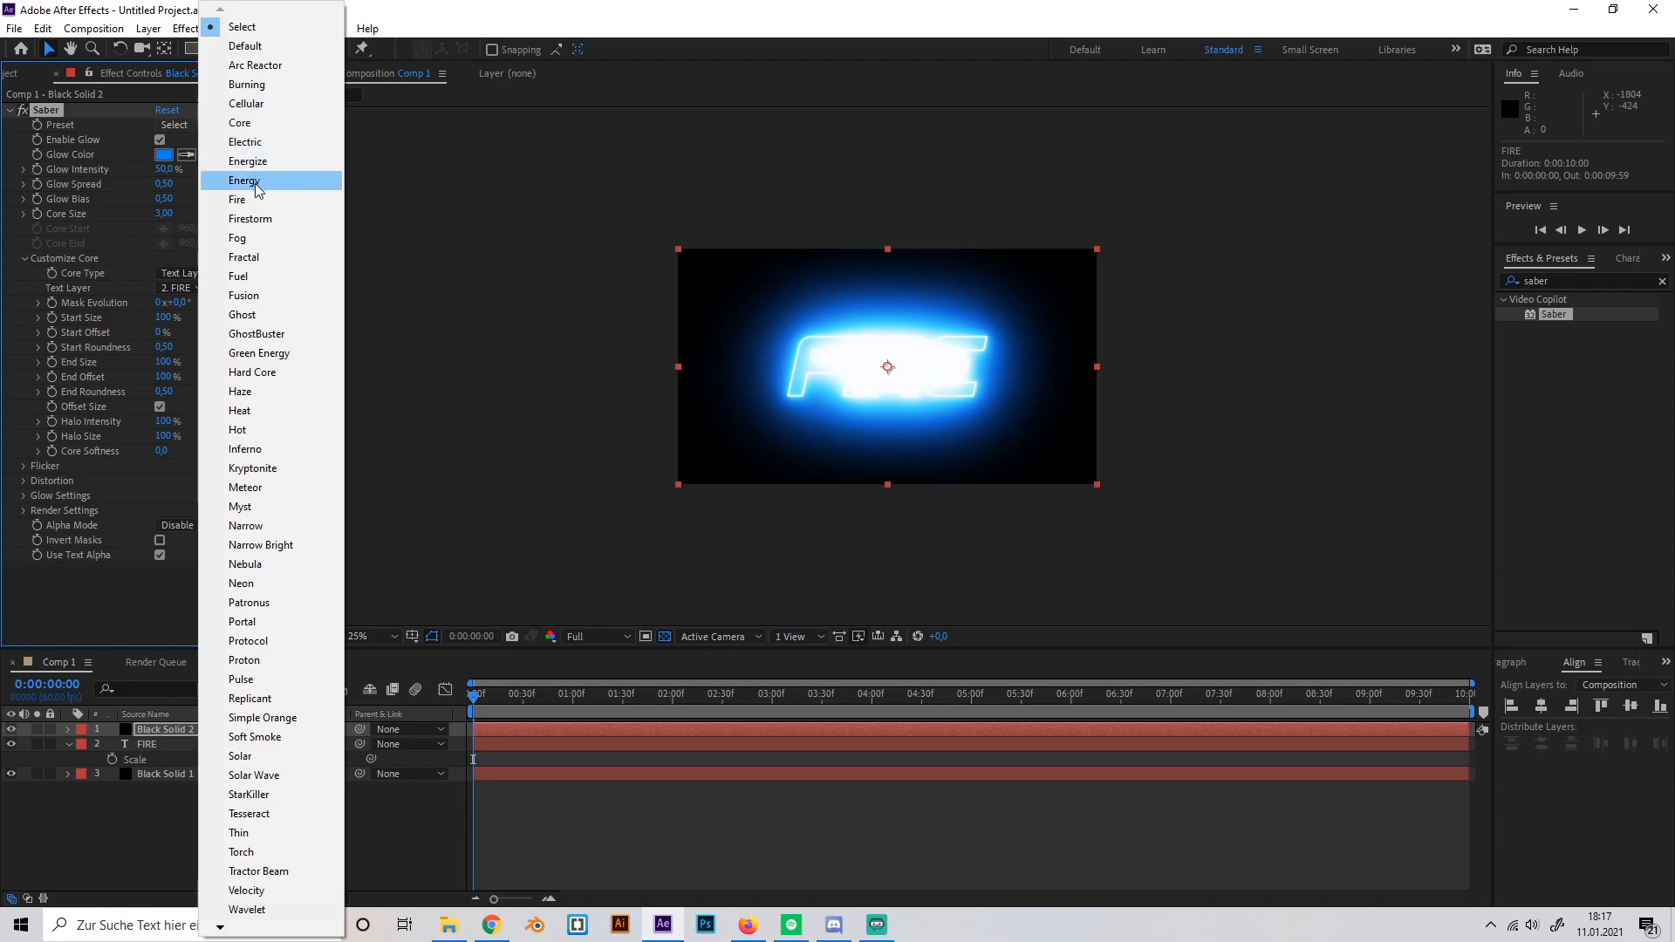
- Apply the Electric preset and change the glow colour from blue to orange-red
{"action": "left_click", "coordinate": [244, 141]}
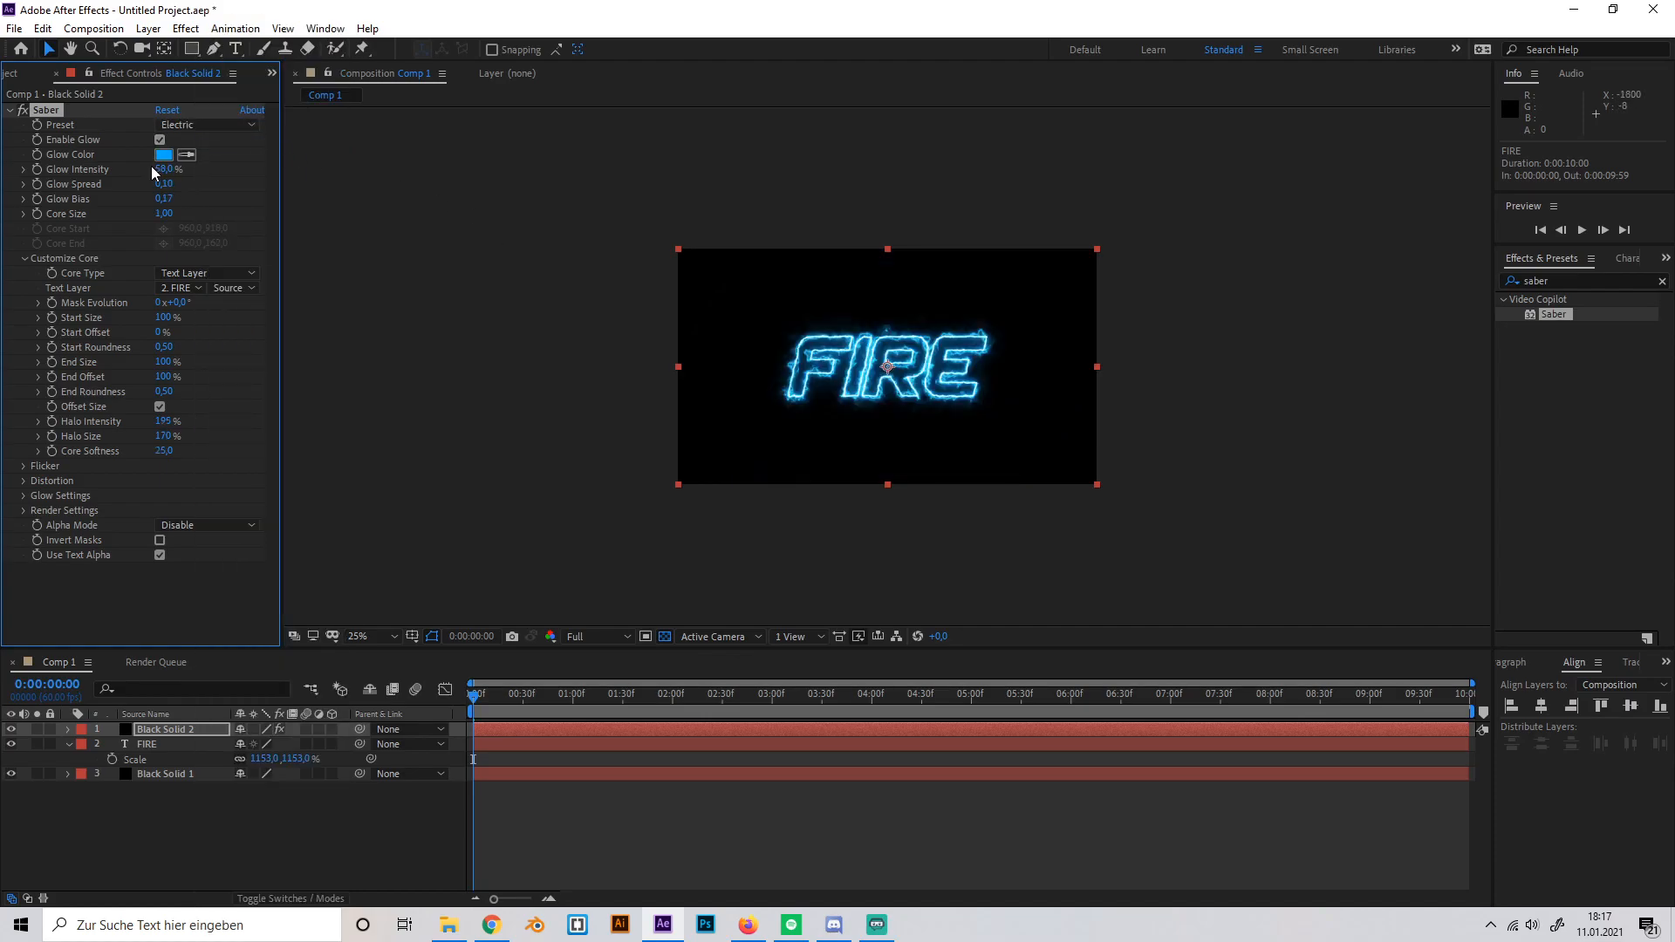
{"action": "left_click", "coordinate": [164, 154]}
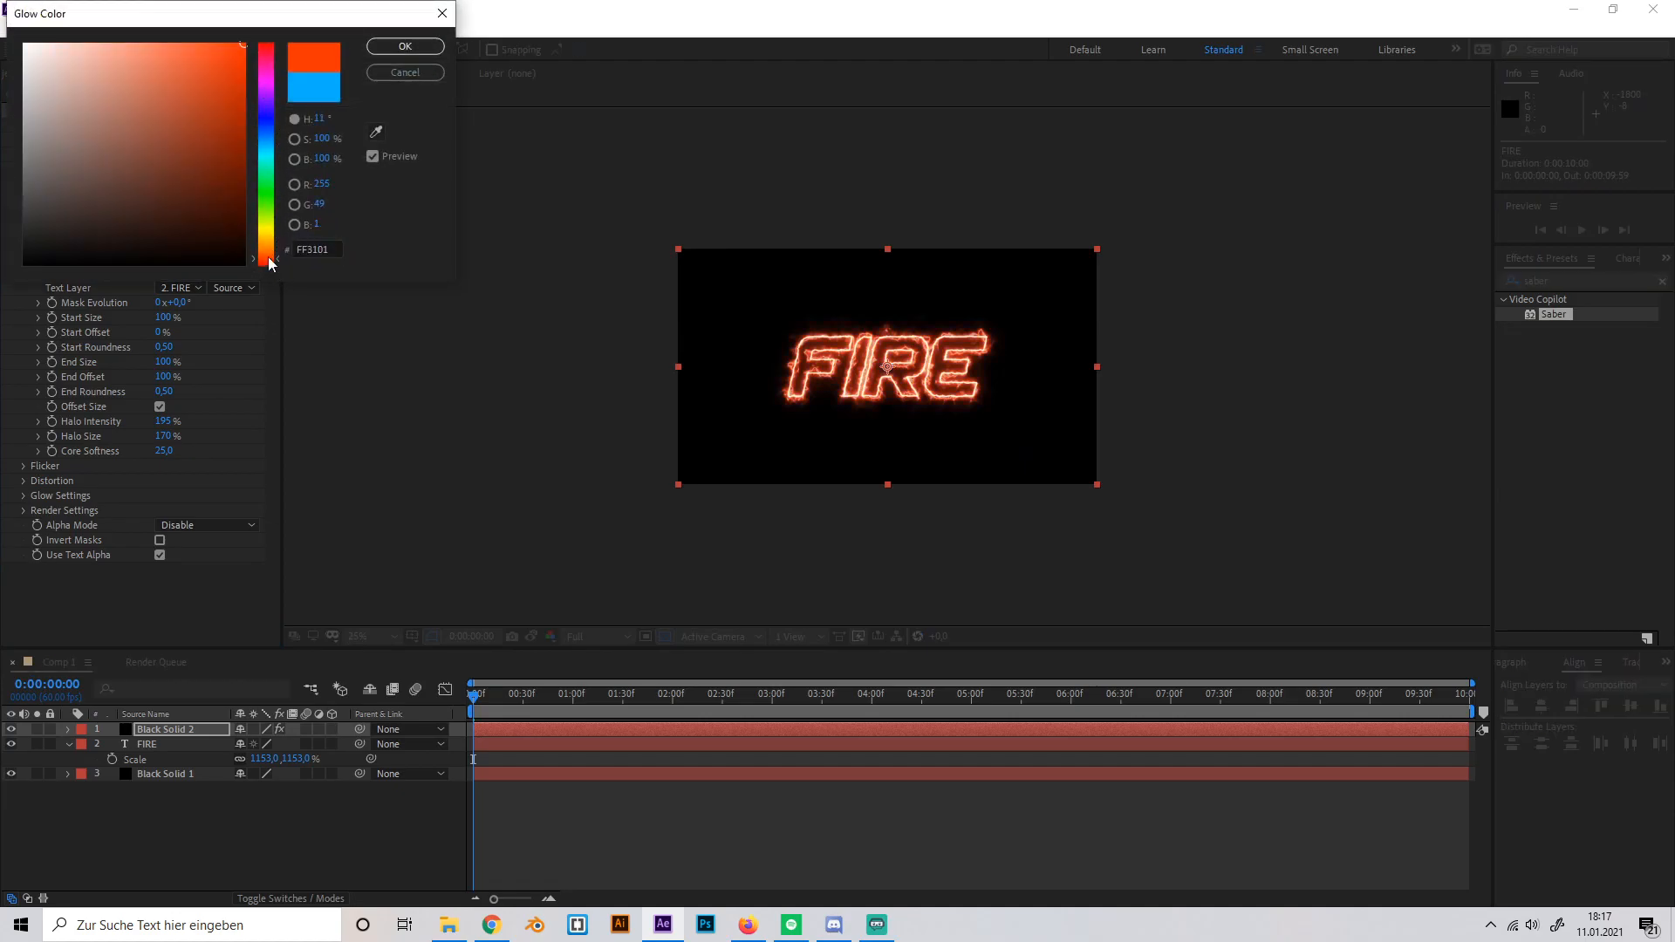
{"action": "left_click_drag", "start_coordinate": [272, 261], "coordinate": [273, 132]}
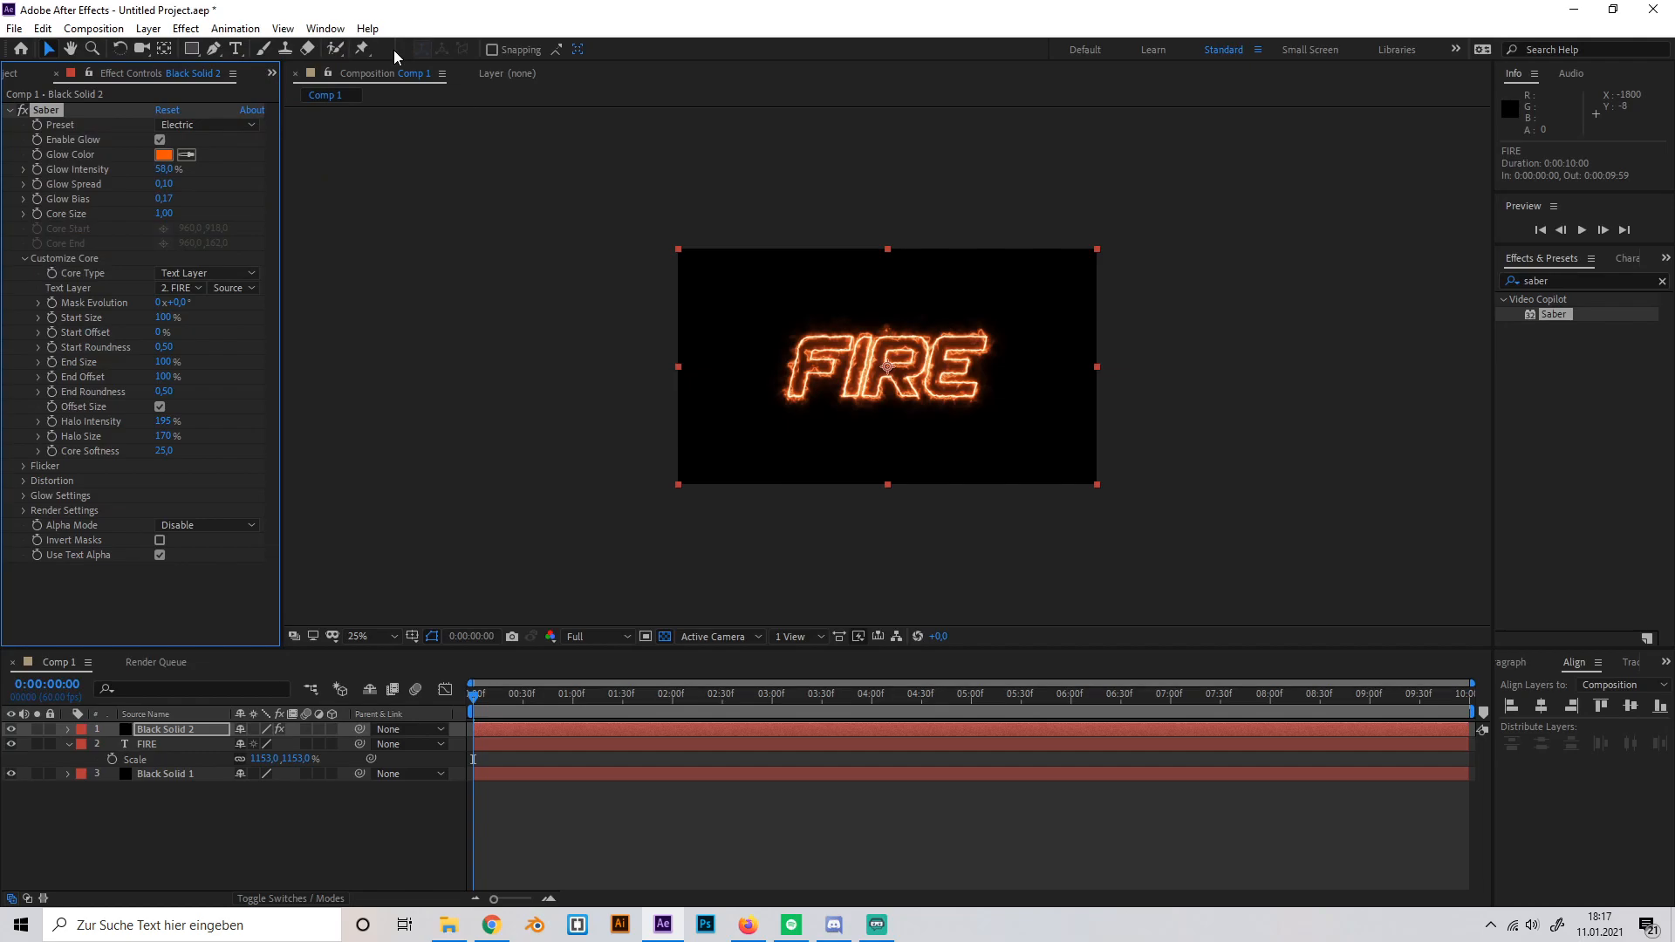
{"action": "mouse_move", "coordinate": [431, 146]}
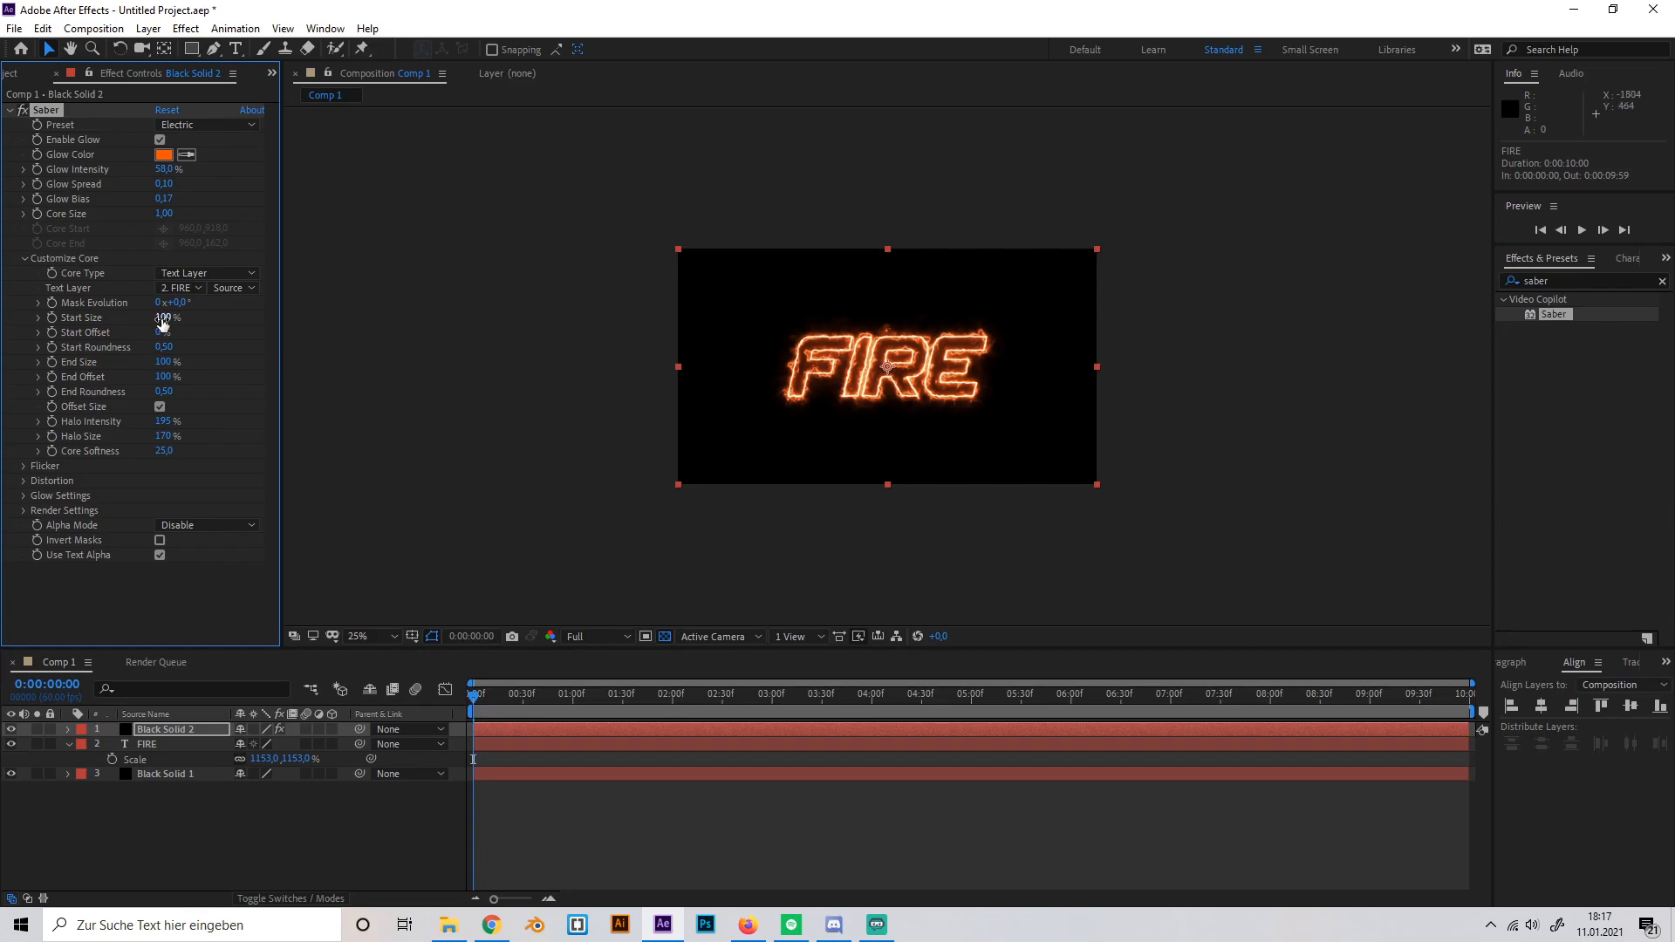
- Set the core's Start Size to 50% and End Size to 150%
{"action": "left_click_drag", "start_coordinate": [166, 317], "coordinate": [166, 318]}
{"action": "type", "text": "50"}
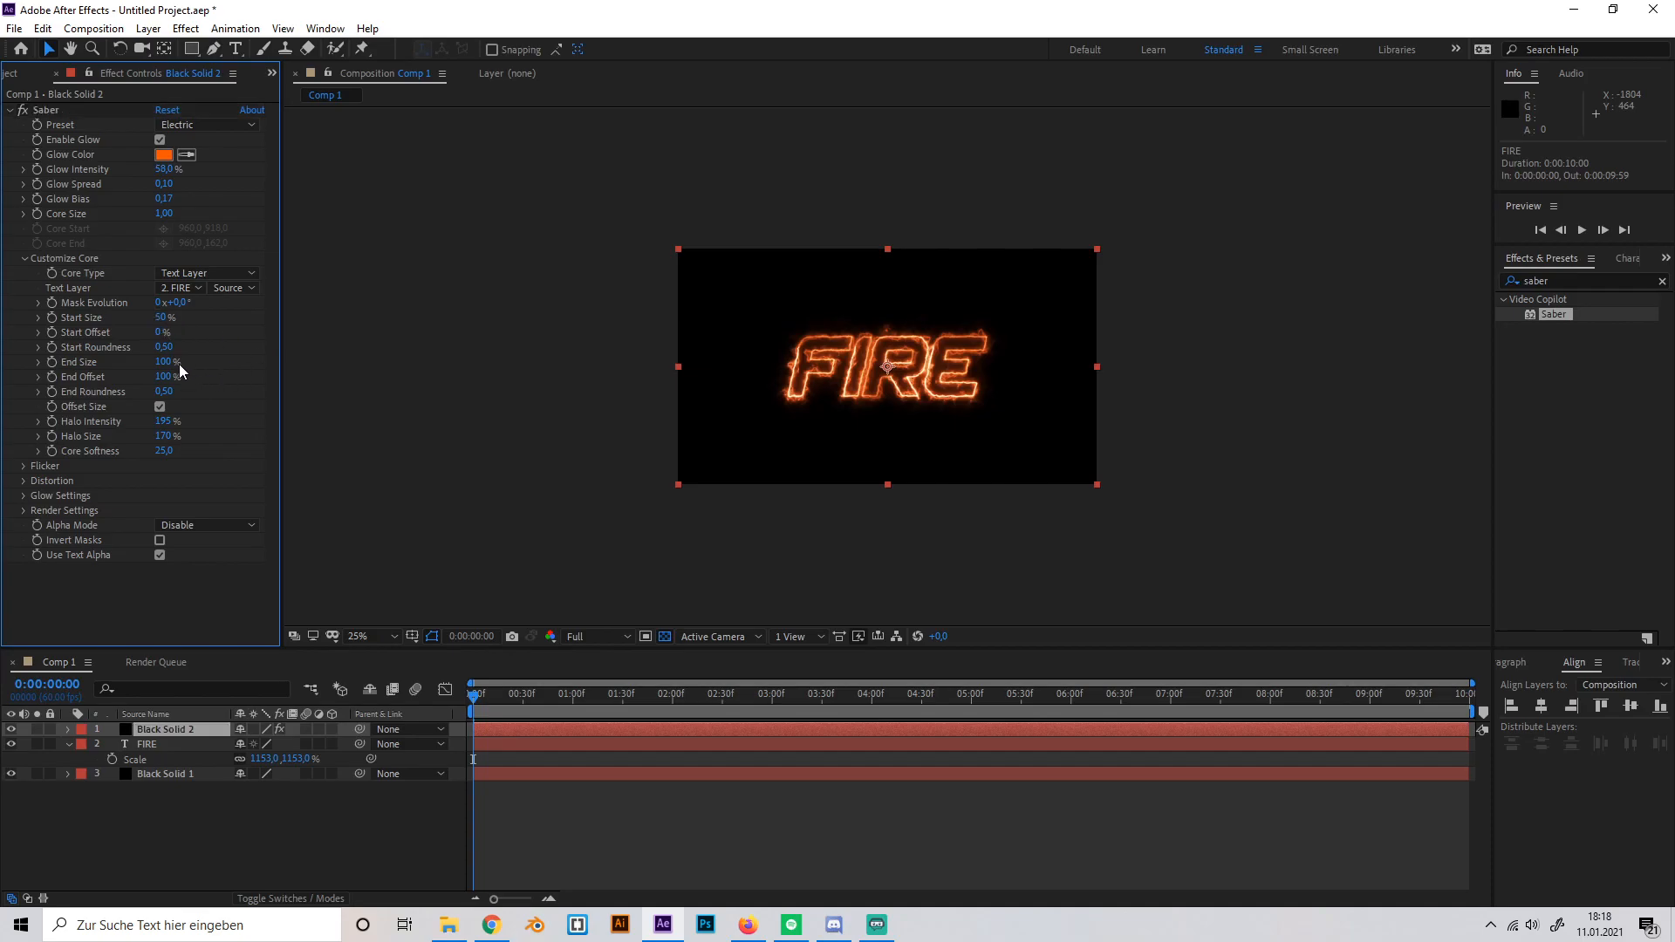
{"action": "mouse_move", "coordinate": [200, 368]}
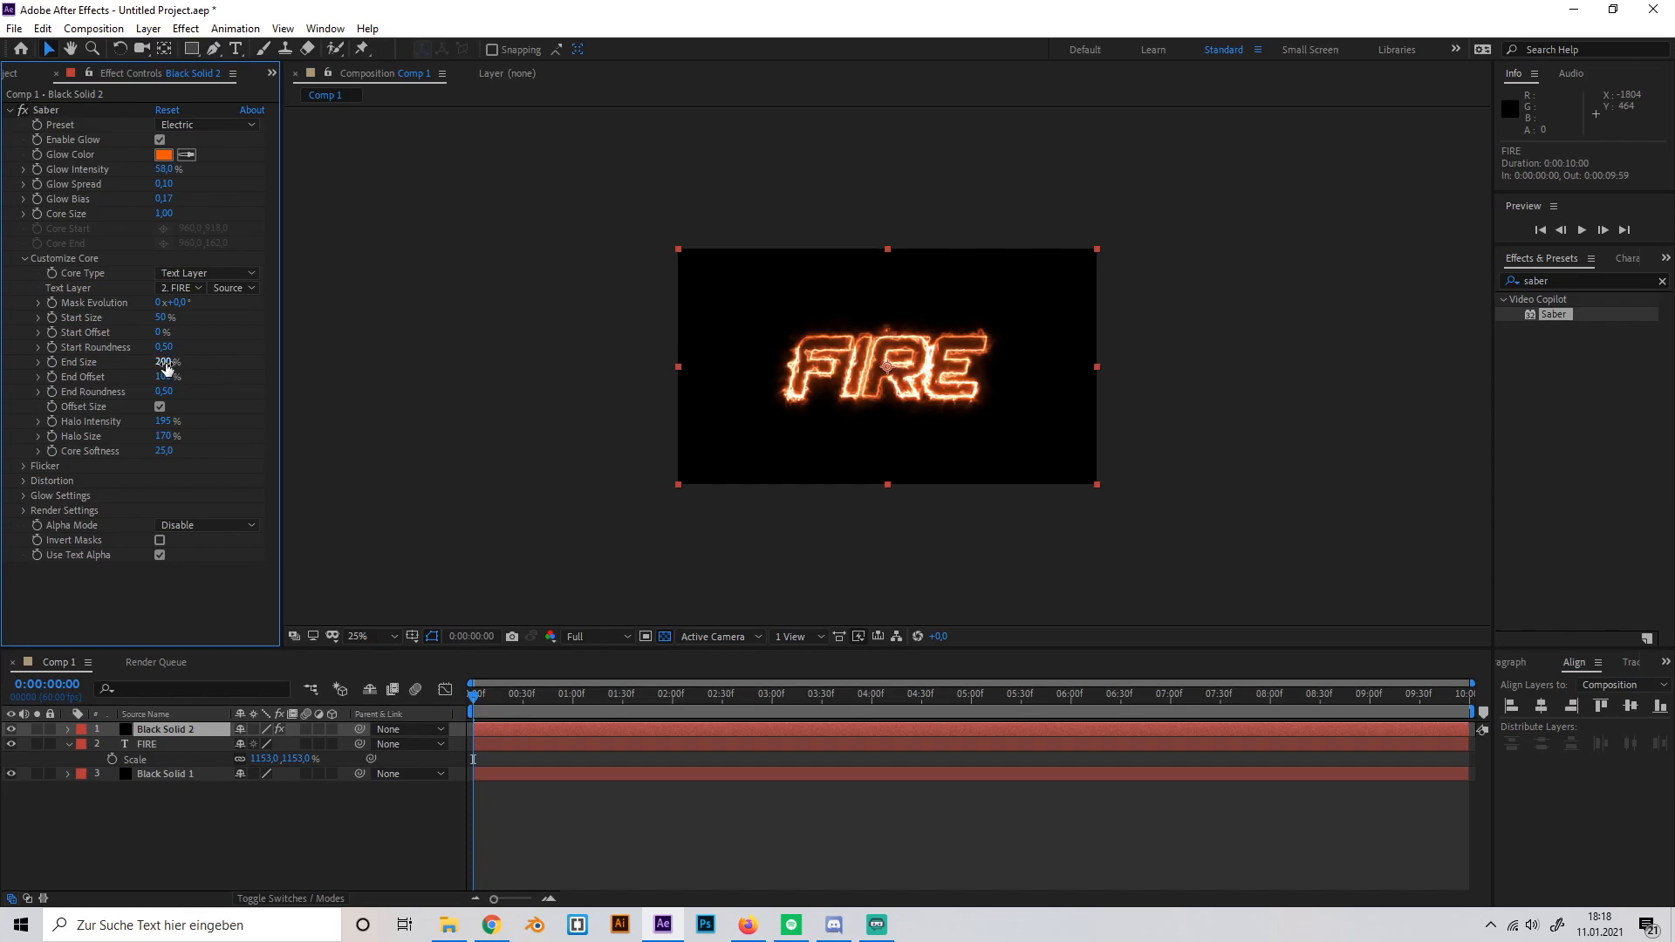
{"action": "double_click", "coordinate": [166, 363]}
{"action": "type", "text": "150"}
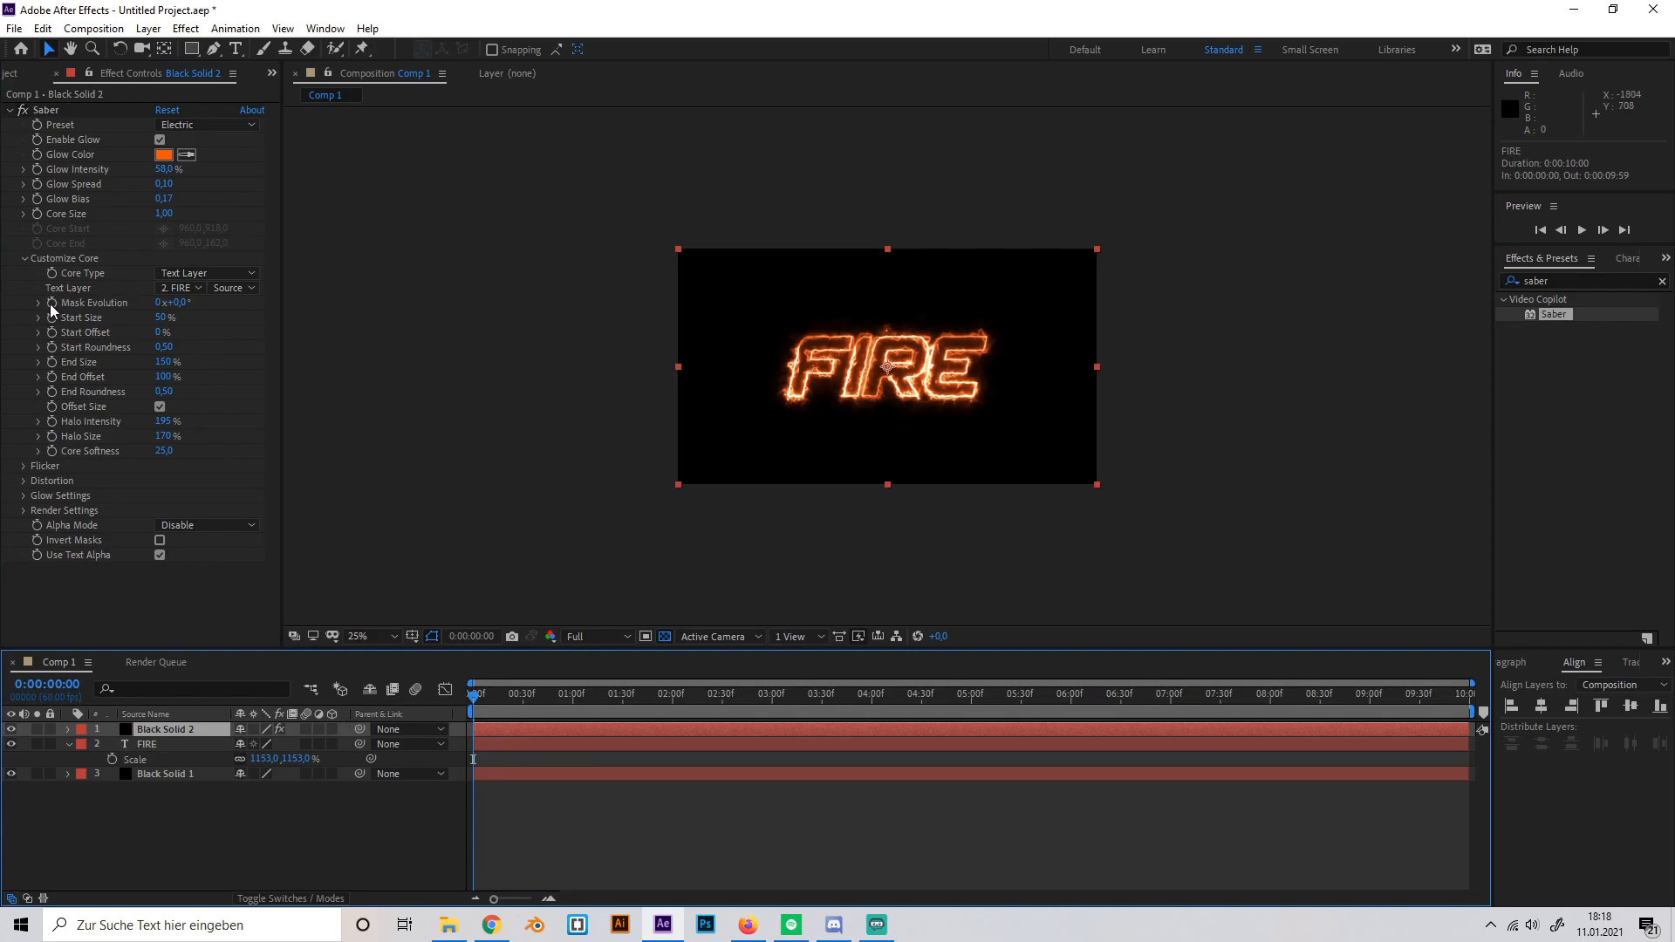
- Keyframe Mask Evolution from 0 at the first frame to 1x+0.0° at the end, previewing around 3-5 seconds
{"action": "left_click", "coordinate": [1390, 693]}
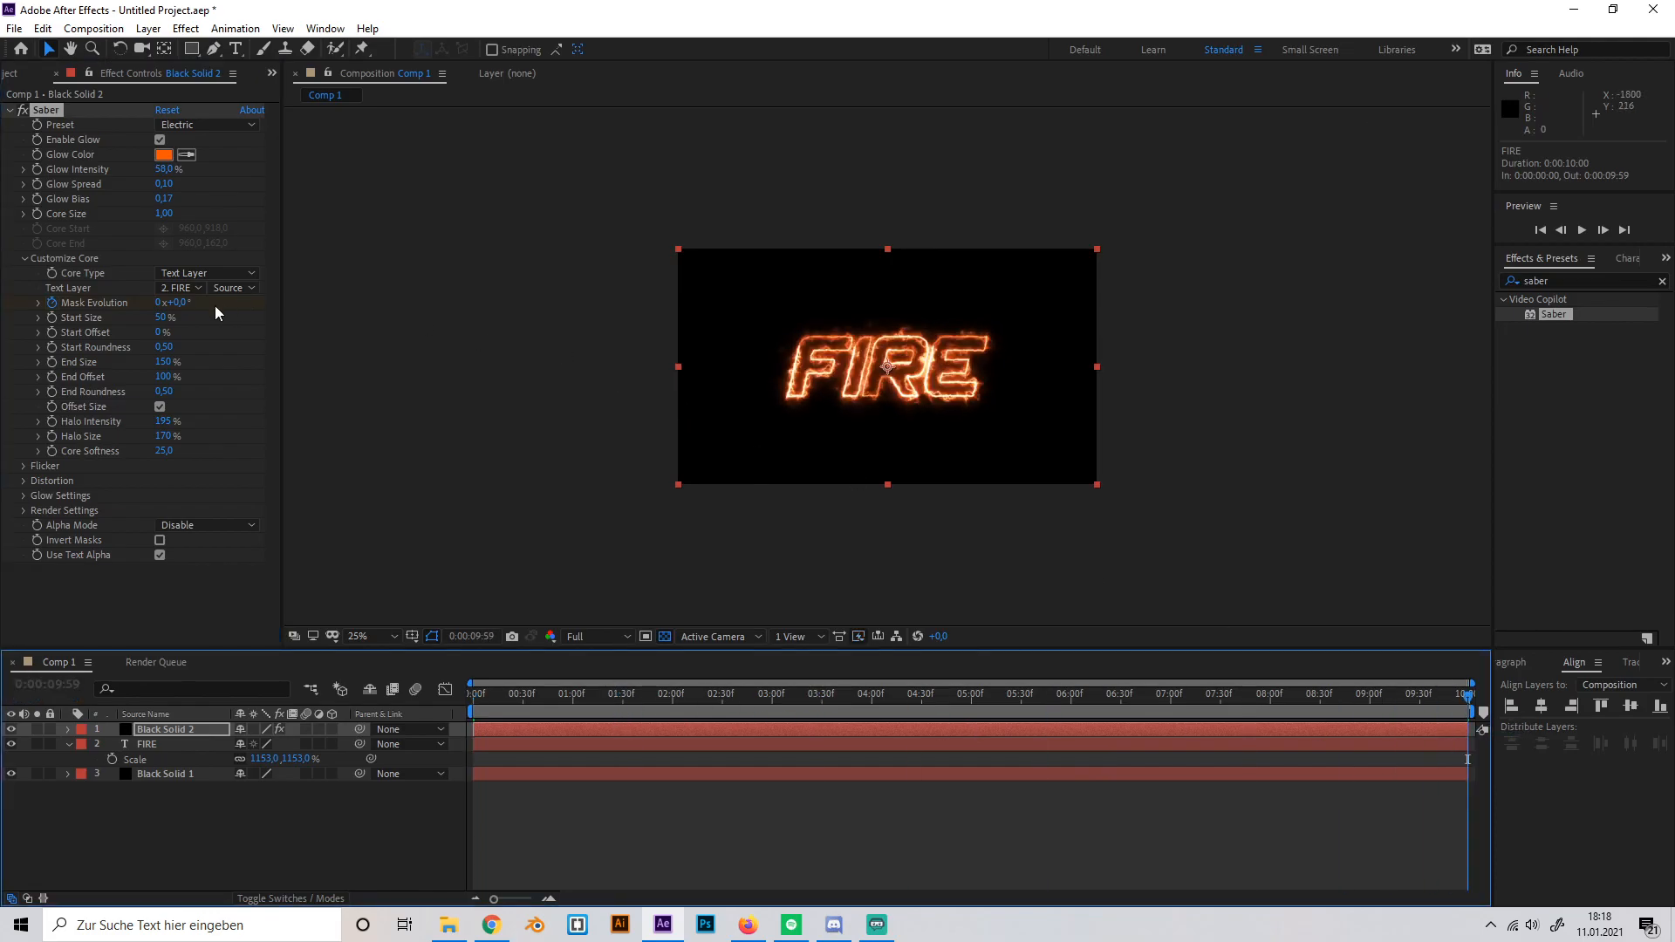
{"action": "double_click", "coordinate": [166, 302]}
{"action": "type", "text": "1"}
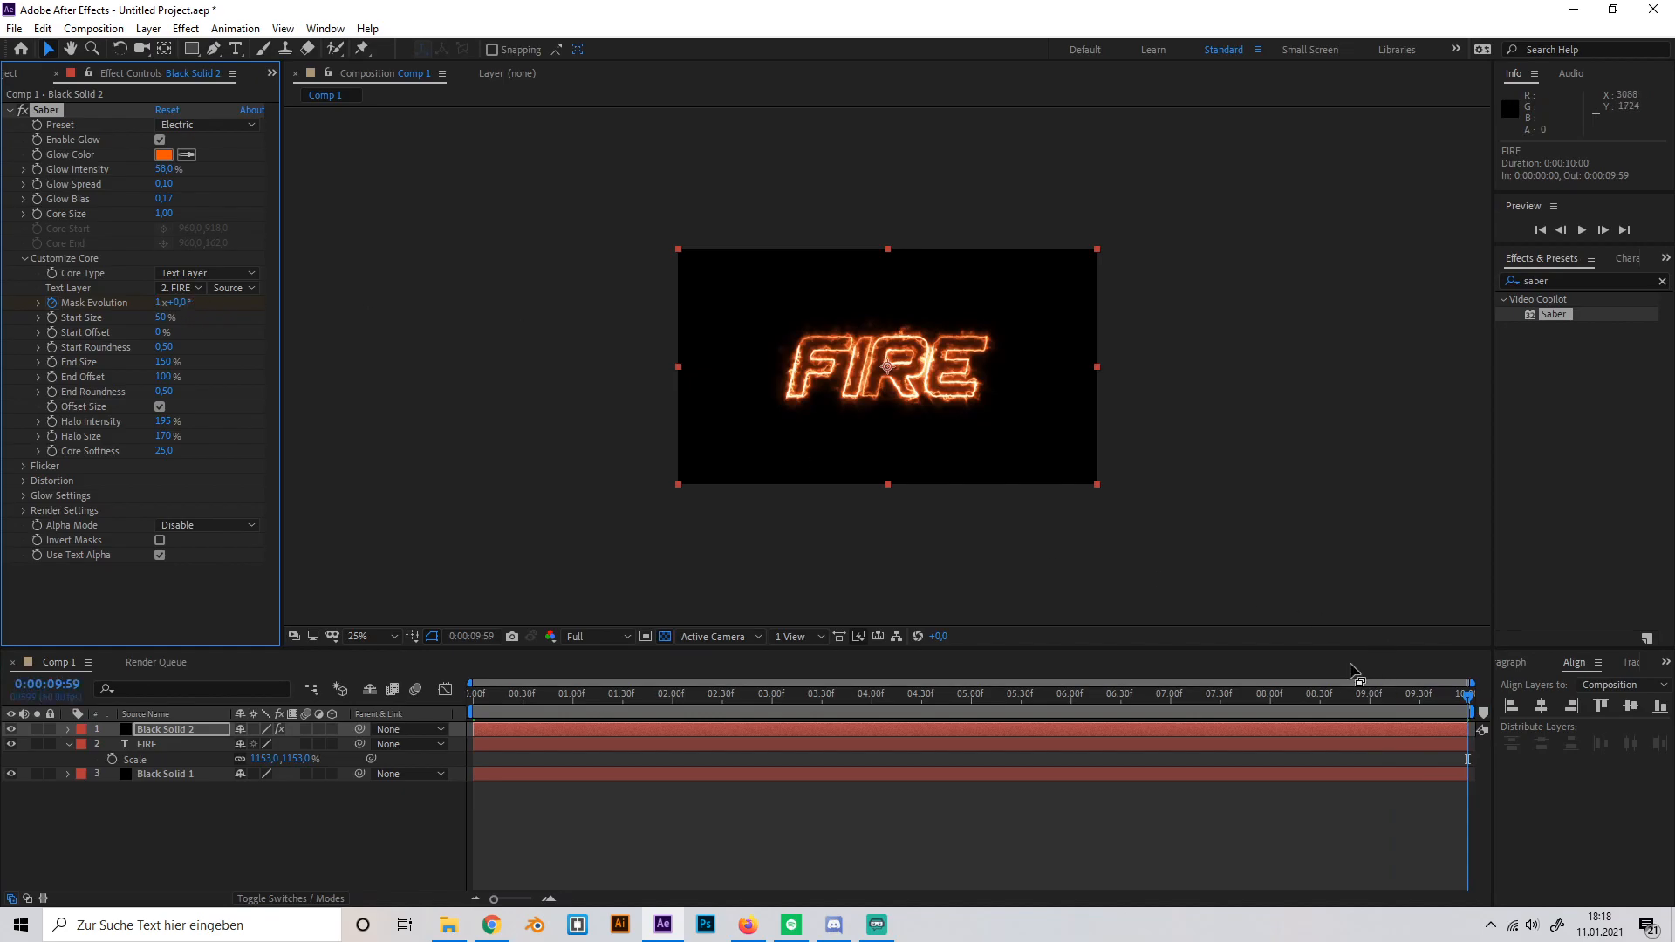
{"action": "left_click", "coordinate": [1016, 693]}
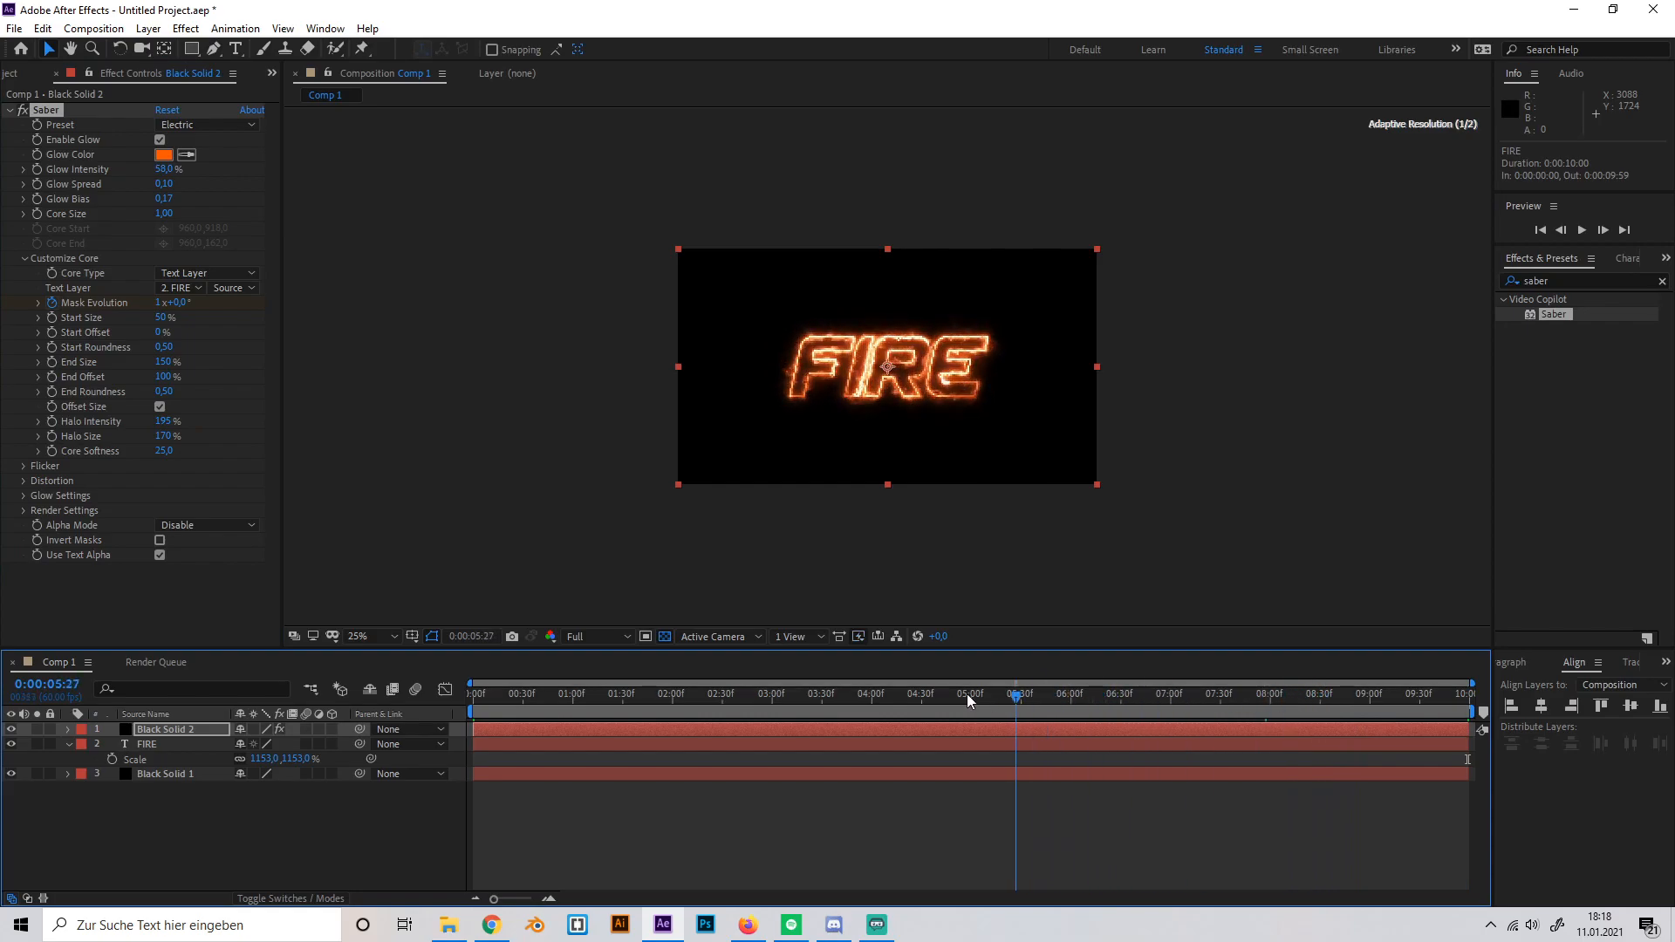
{"action": "left_click", "coordinate": [759, 693]}
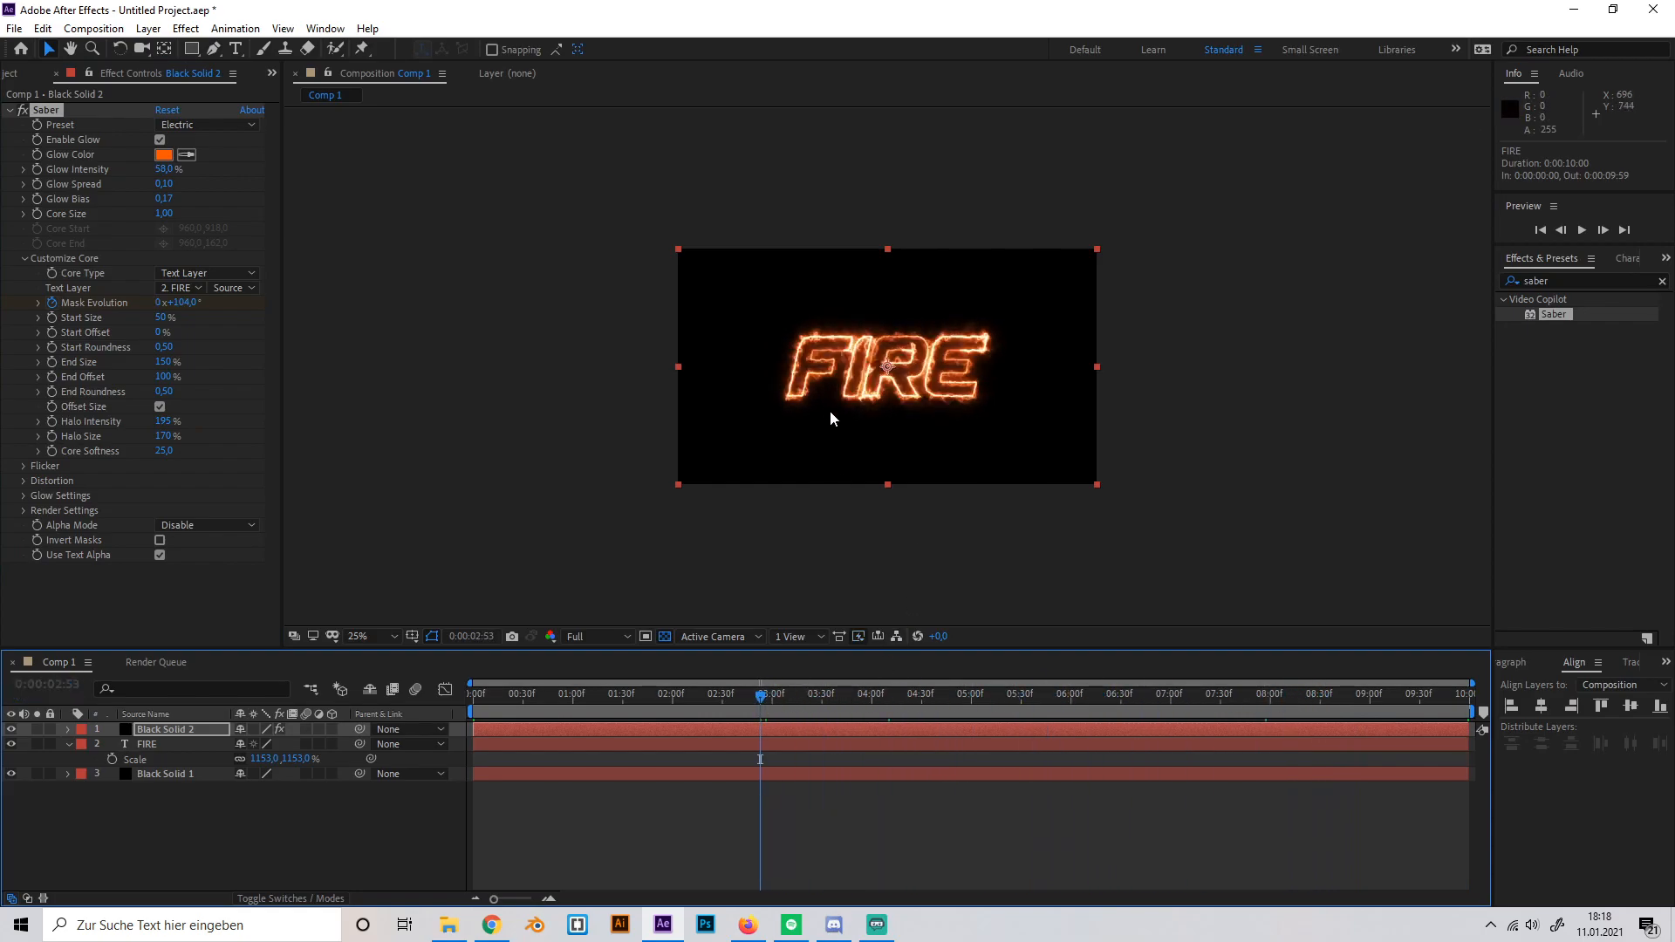